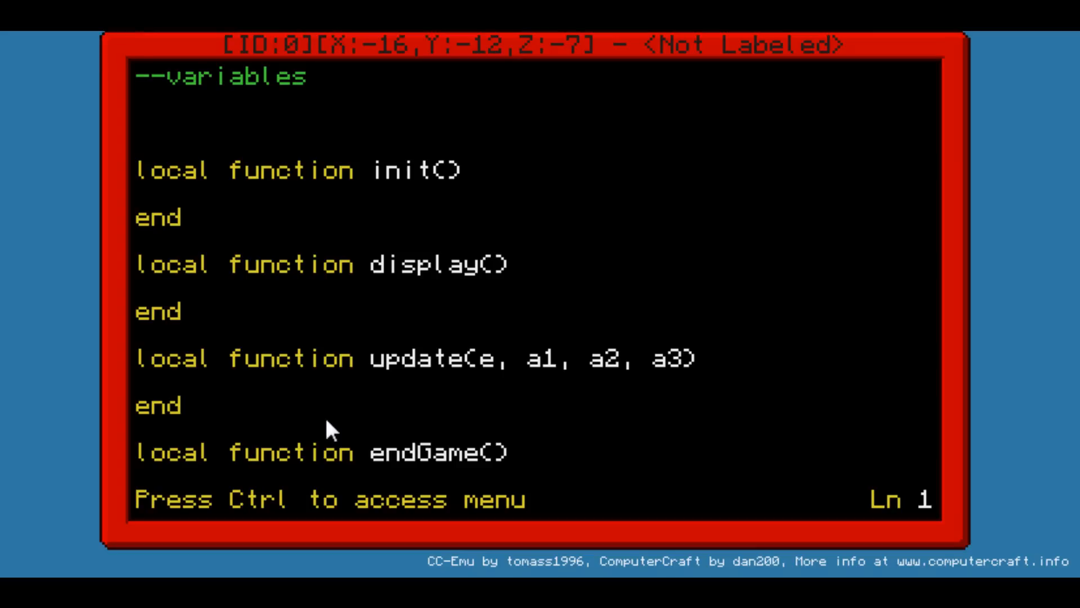
Step: Declare 'local maxW, maxH = term.getSize()' under the variables comment and begin another local line
key(enter)
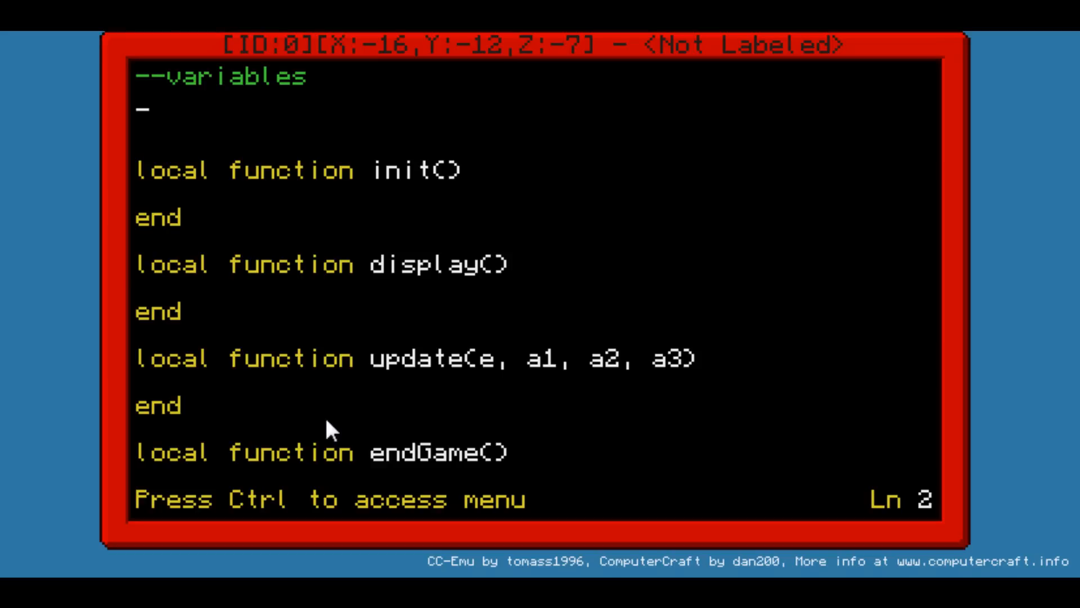
key(Backspace)
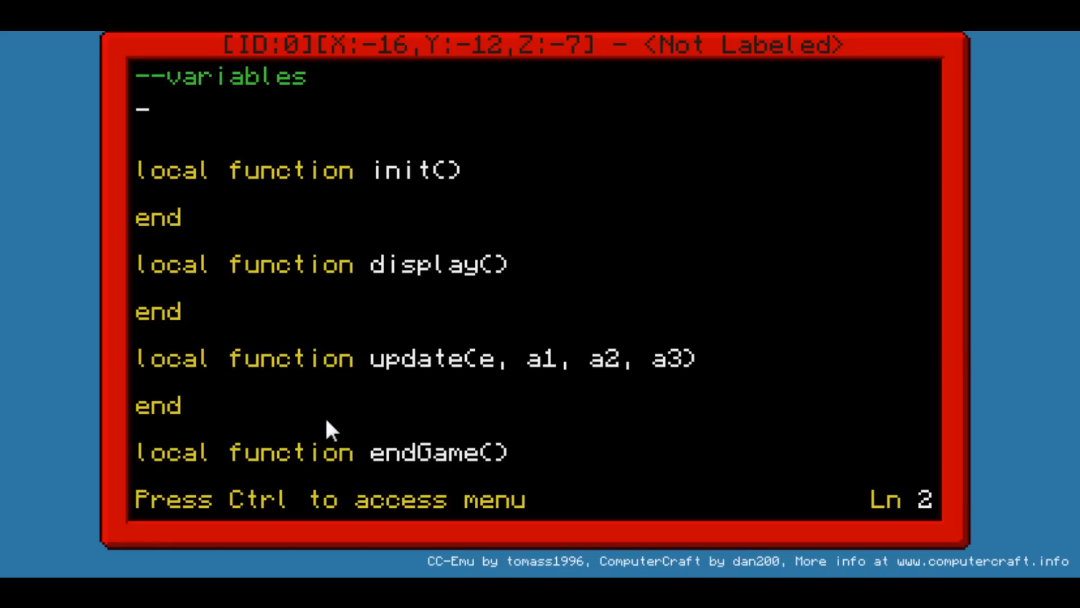
key(backspace)
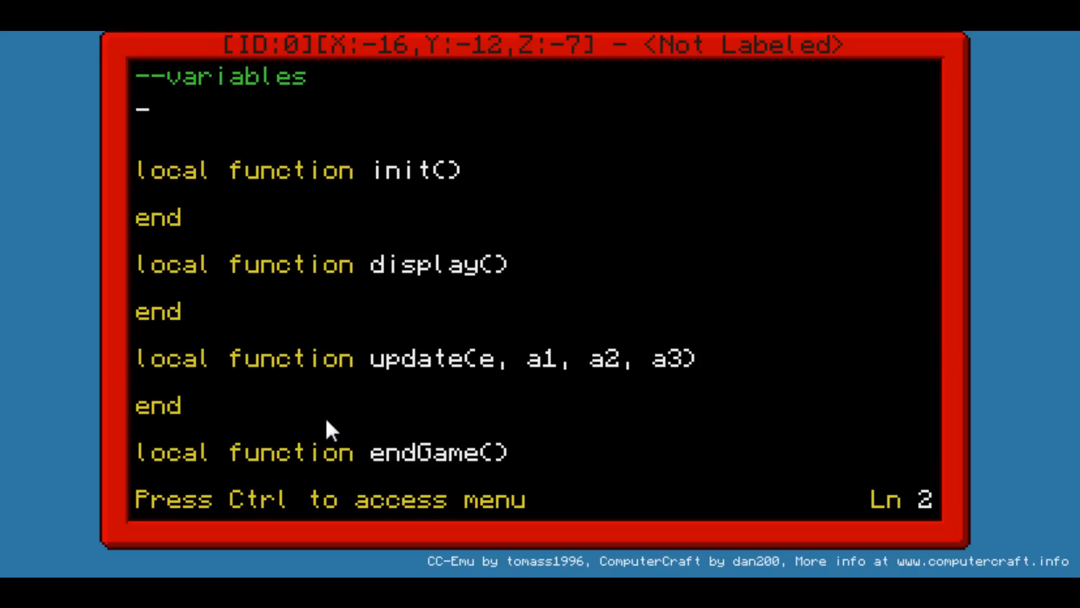
text(local)
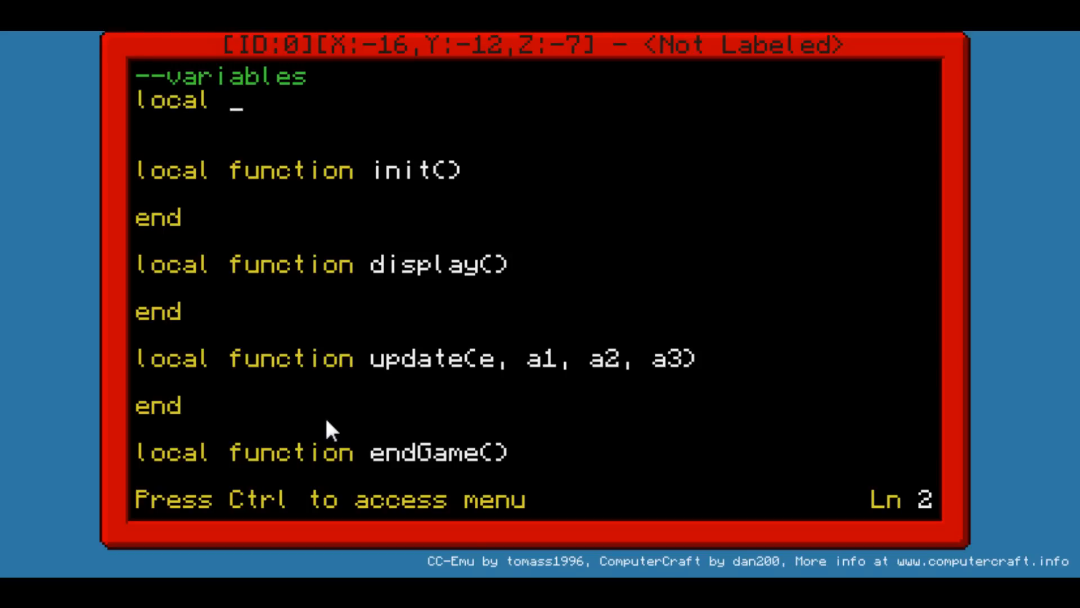
key(Backspace)
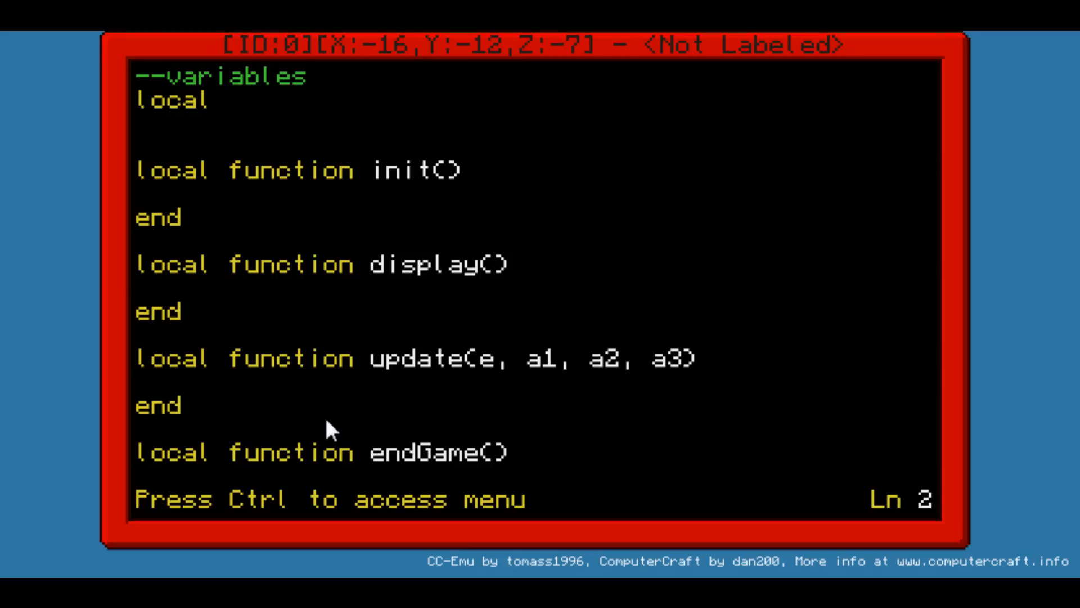
text(_)
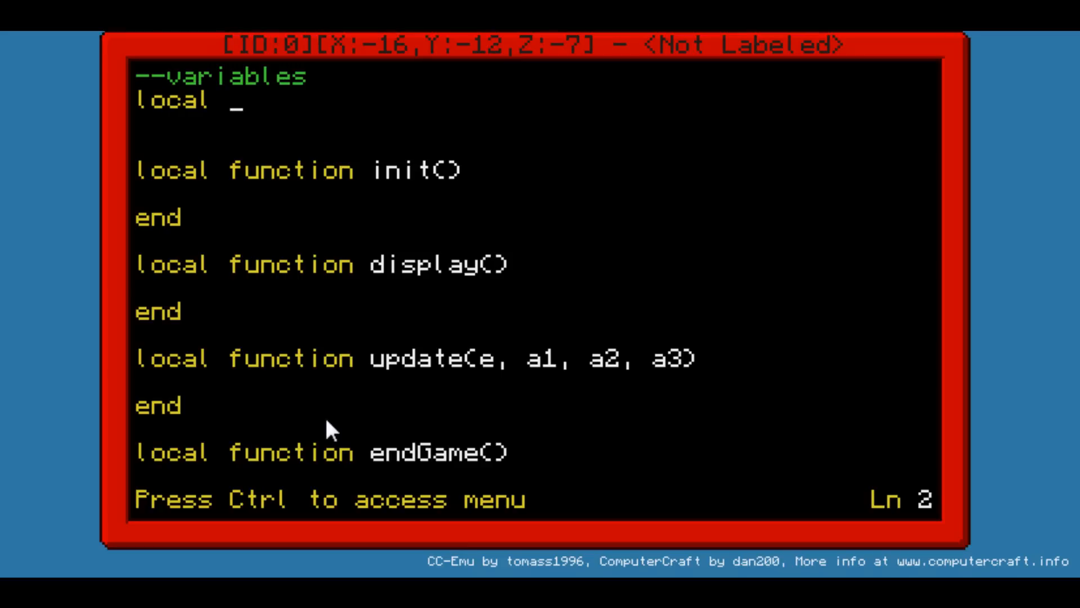
text(max)
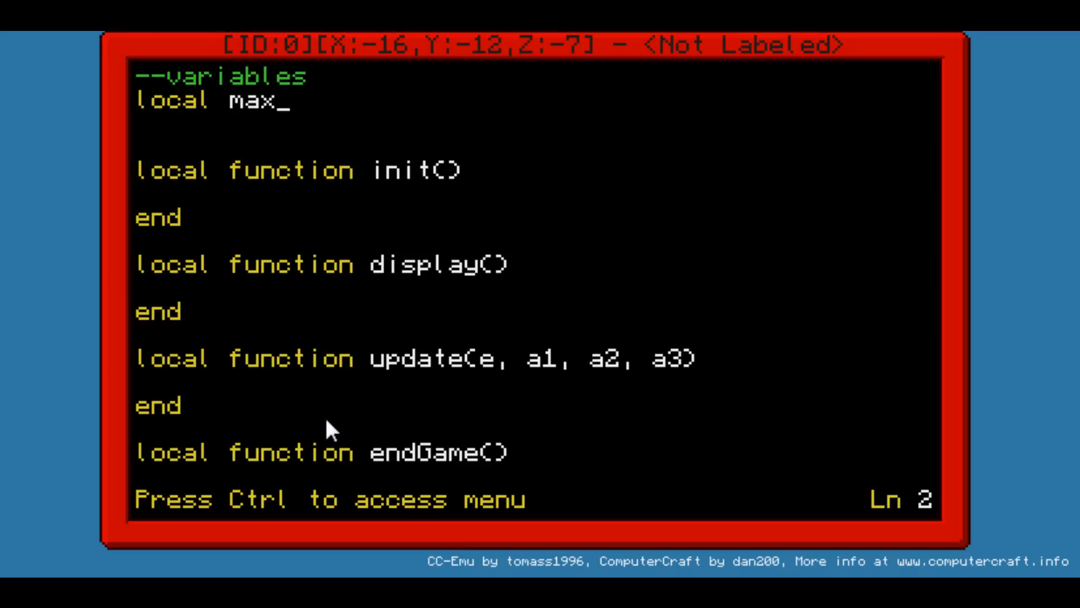
text(W,)
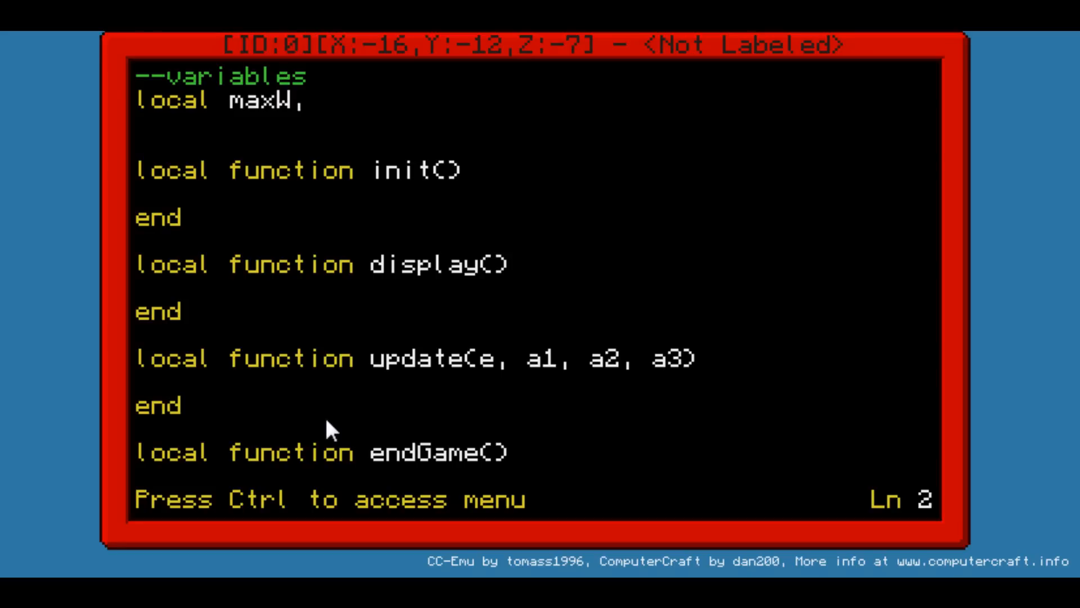
text(max)
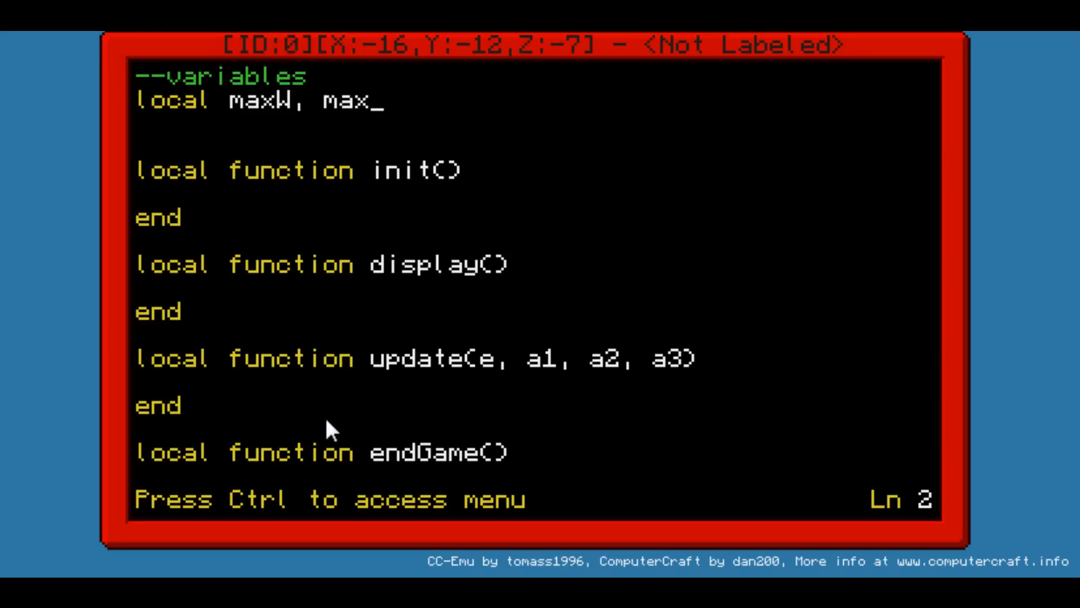
text(H =)
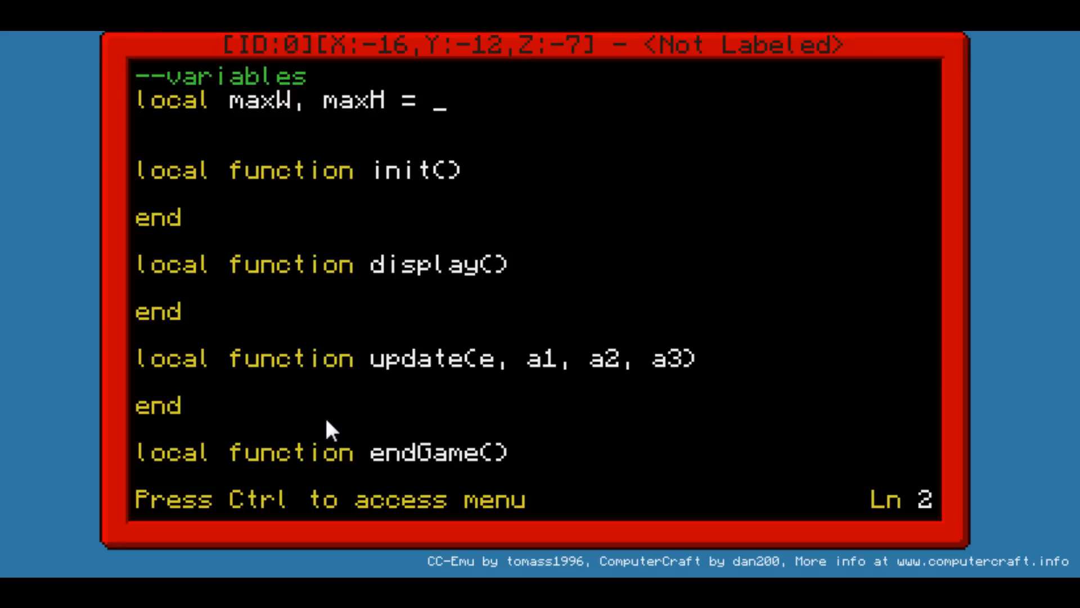
text(term.getS)
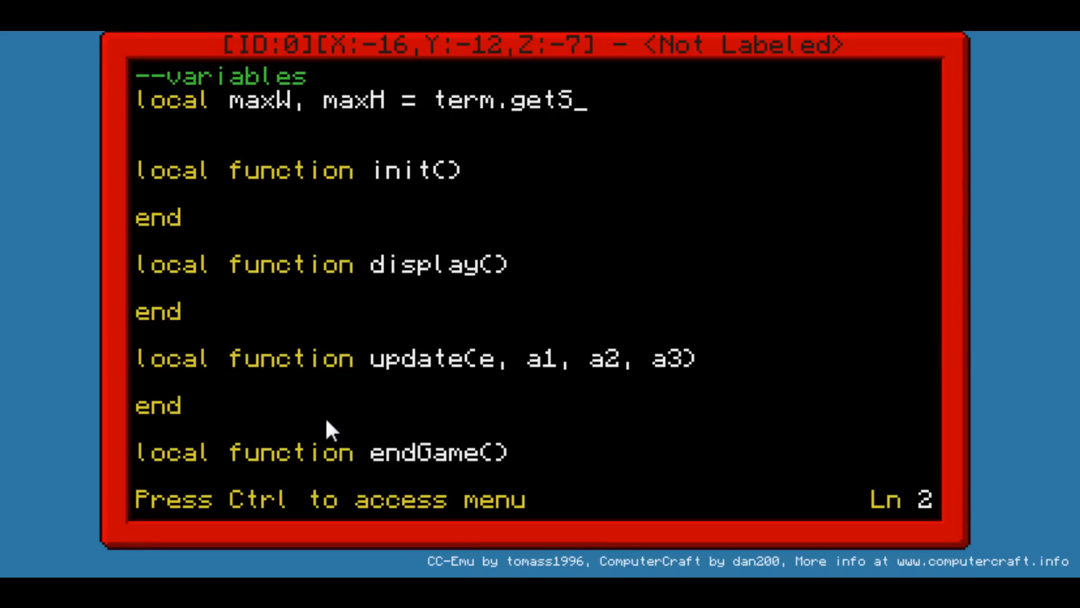
text(ize())
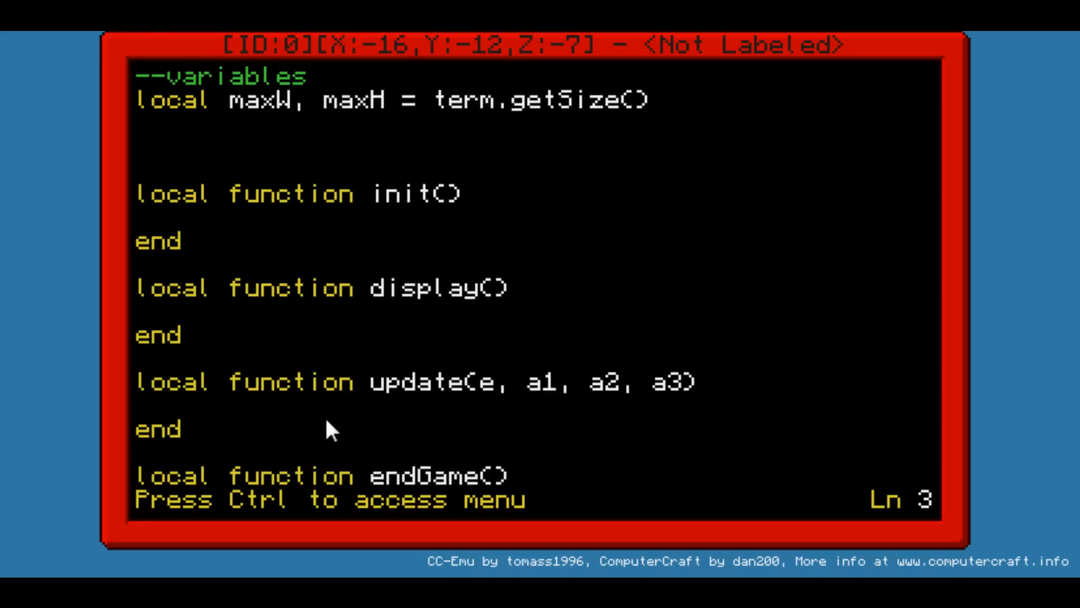
text(local)
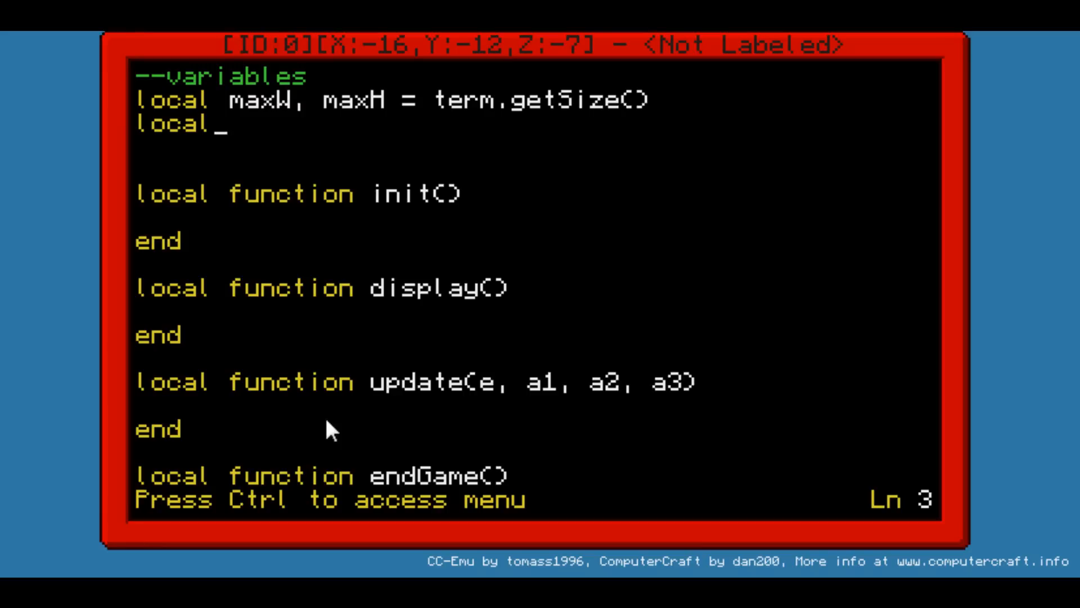
key(backspace)
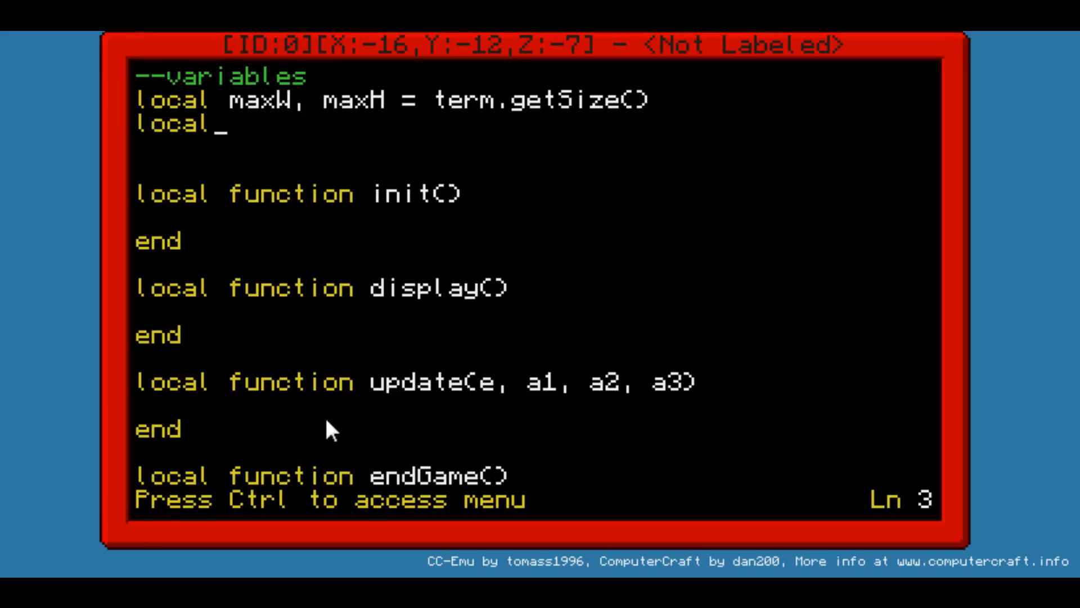
mouse_move(262, 297)
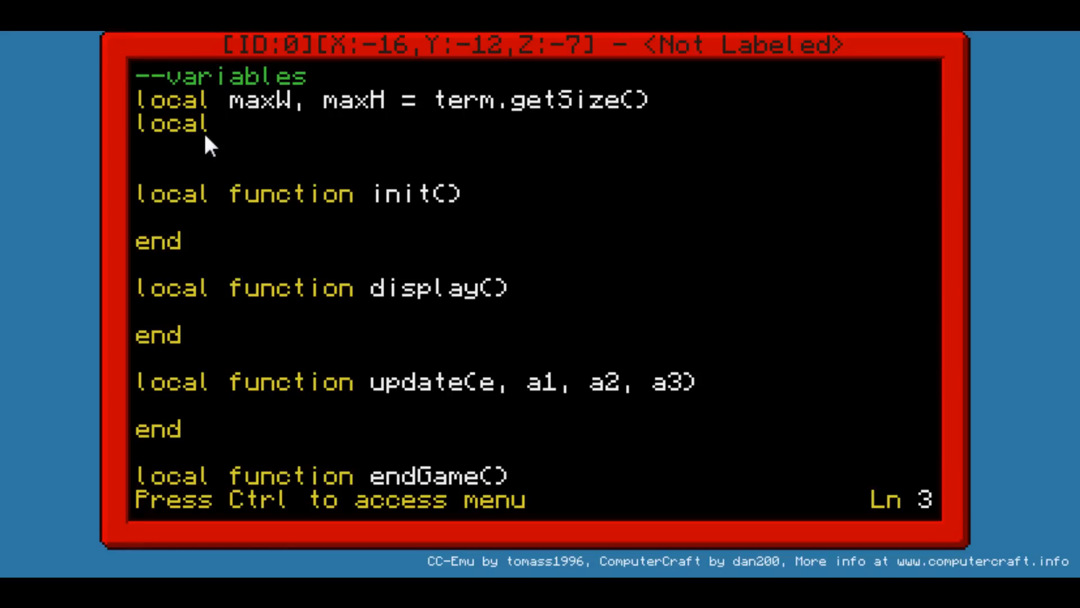
Step: Complete the line 'local off = 2' below the screen-size declaration
text(off)
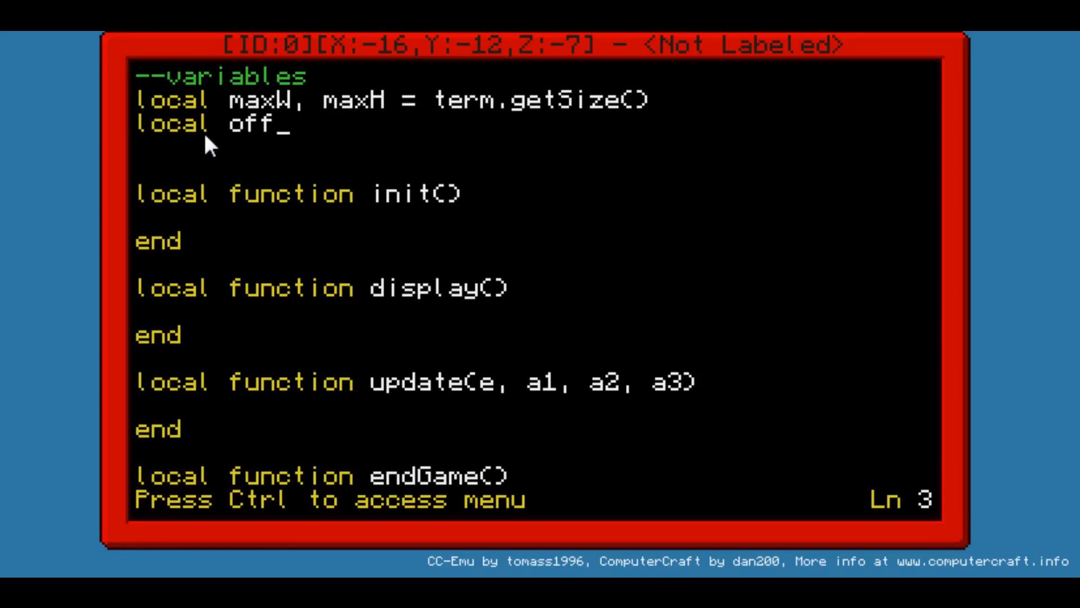
text(= 2)
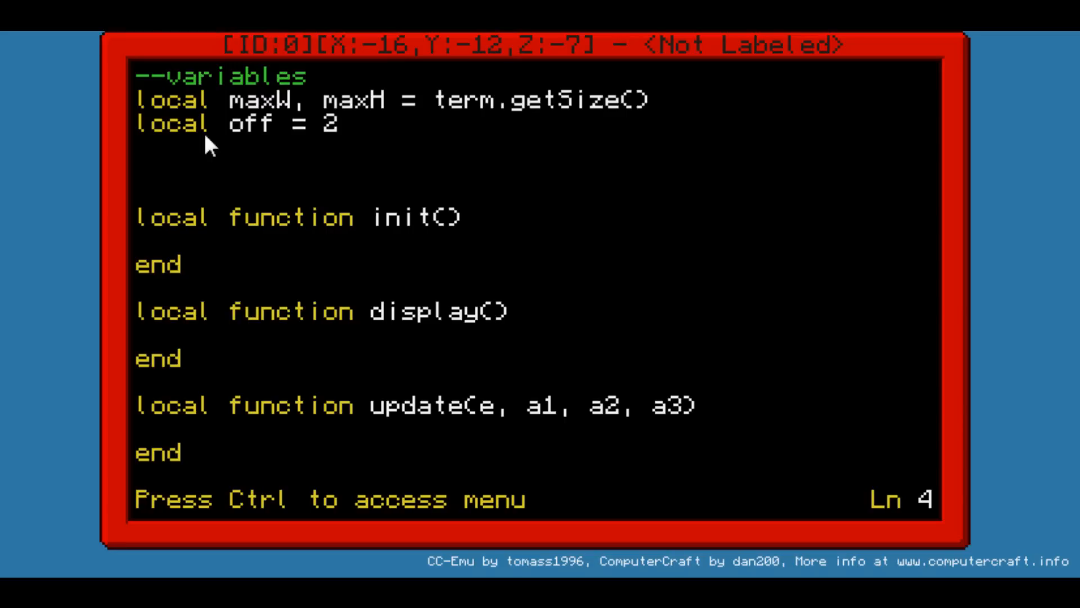
text(_)
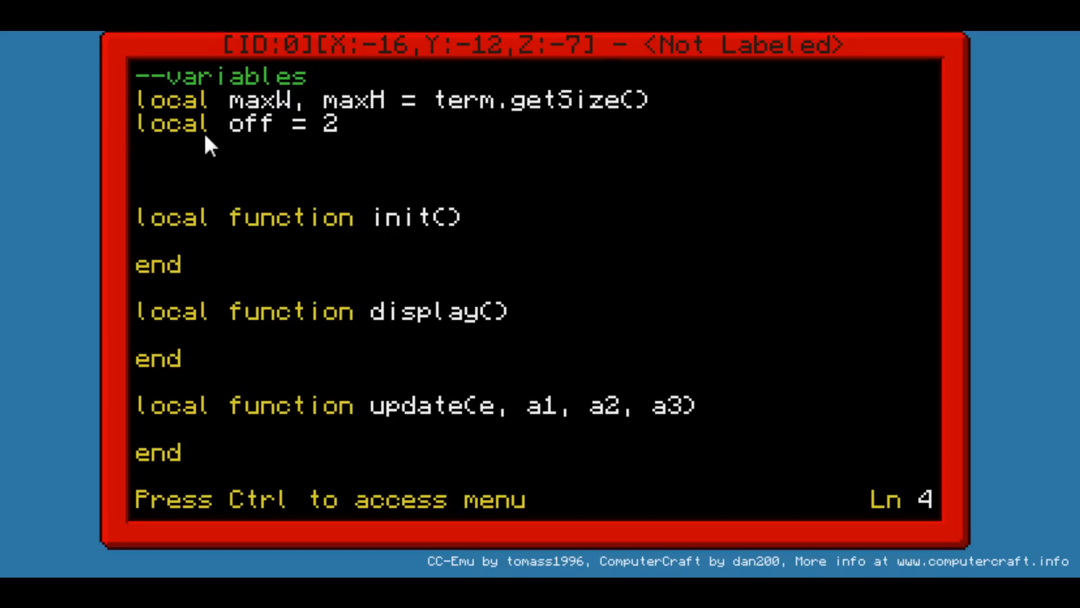
Step: Add the line 'maxW = maxW - 2*off'
text(maxW)
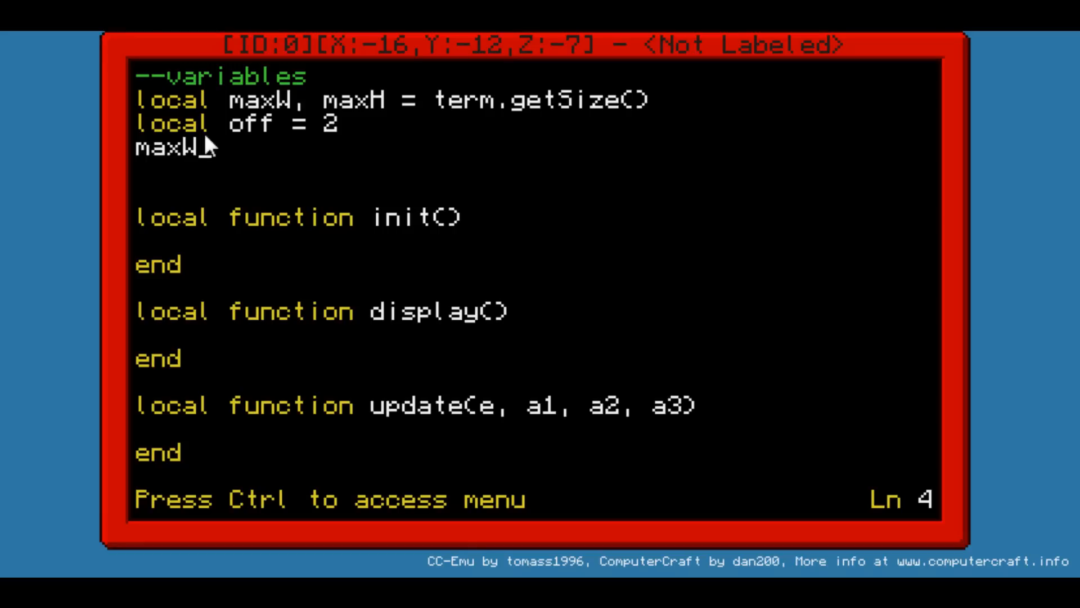
text(= maw)
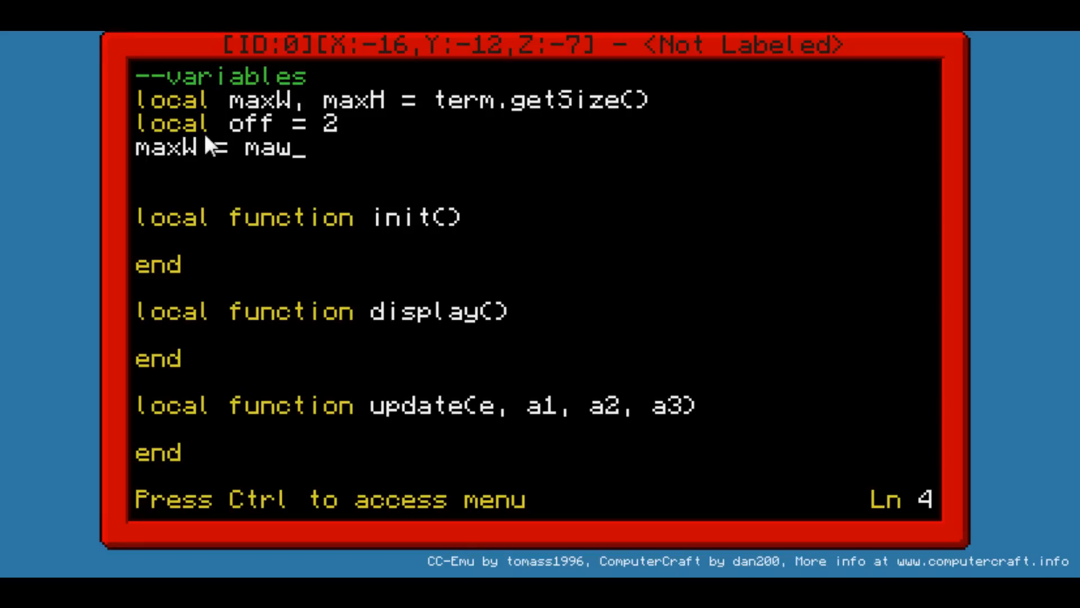
text(xW)
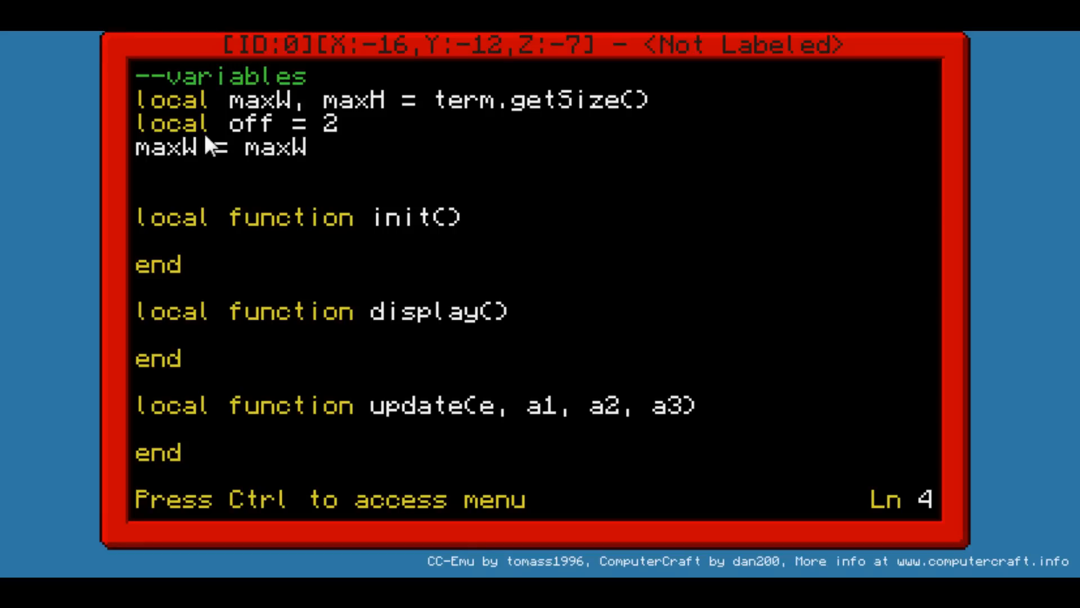
text(- 2*)
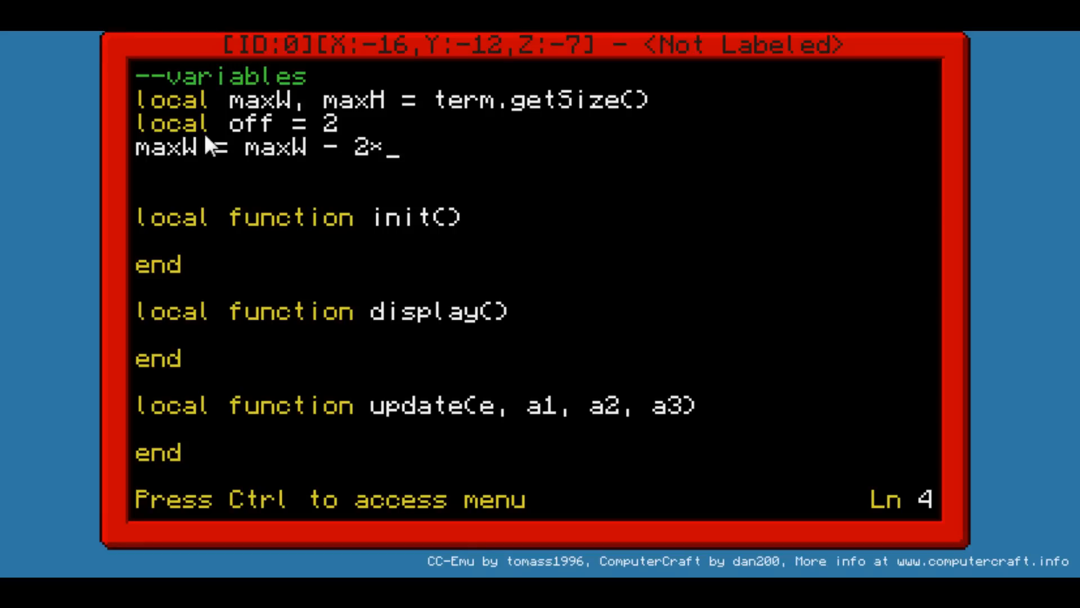
text(off)
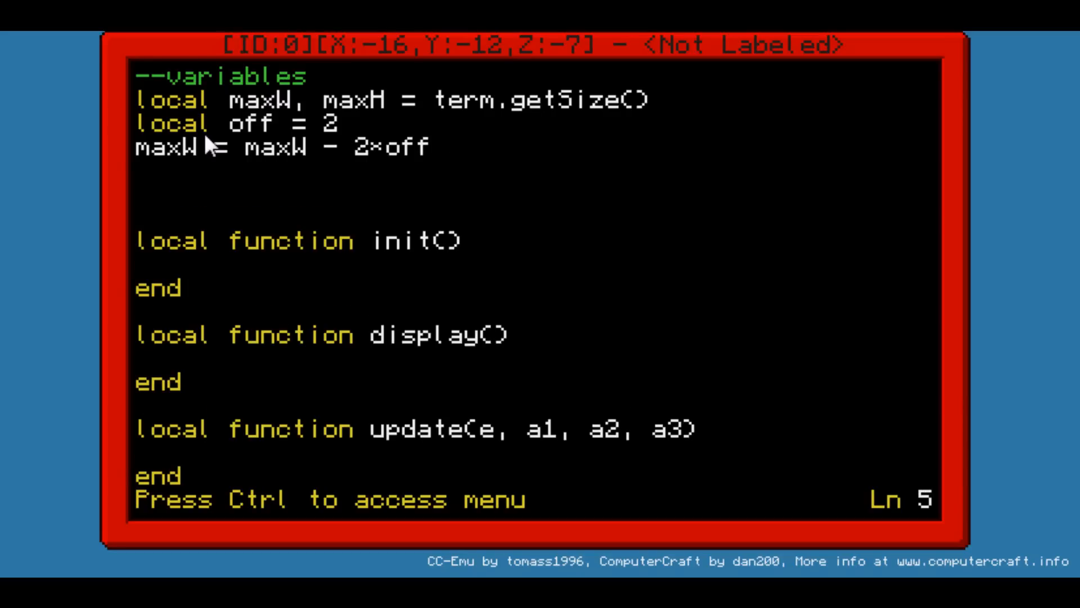
Step: Add 'maxH = maxH - 2*off' beneath it and start a new line
text(maxH =)
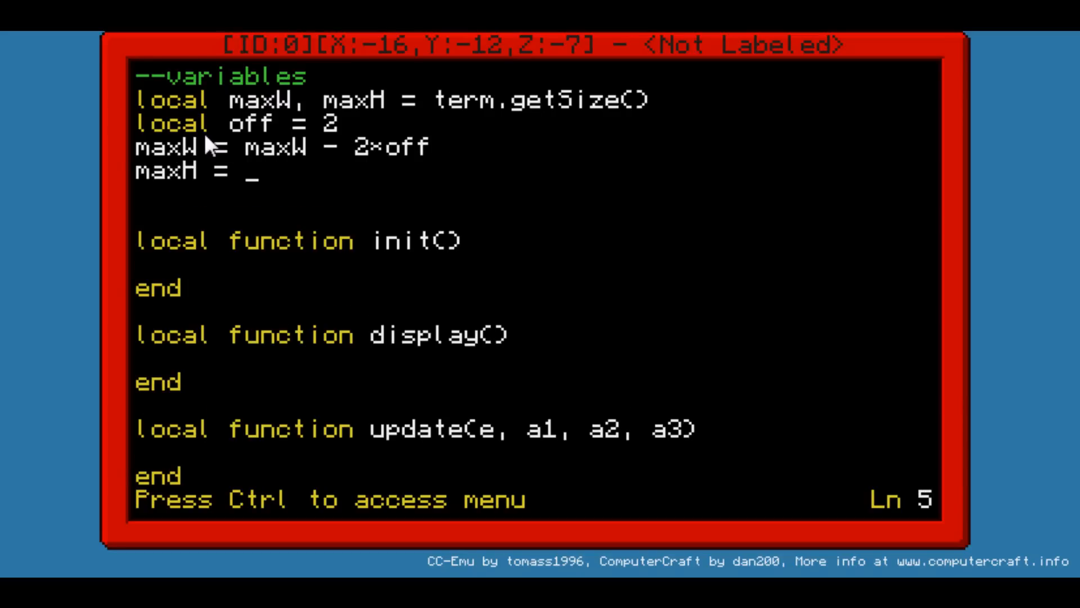
text(maxH)
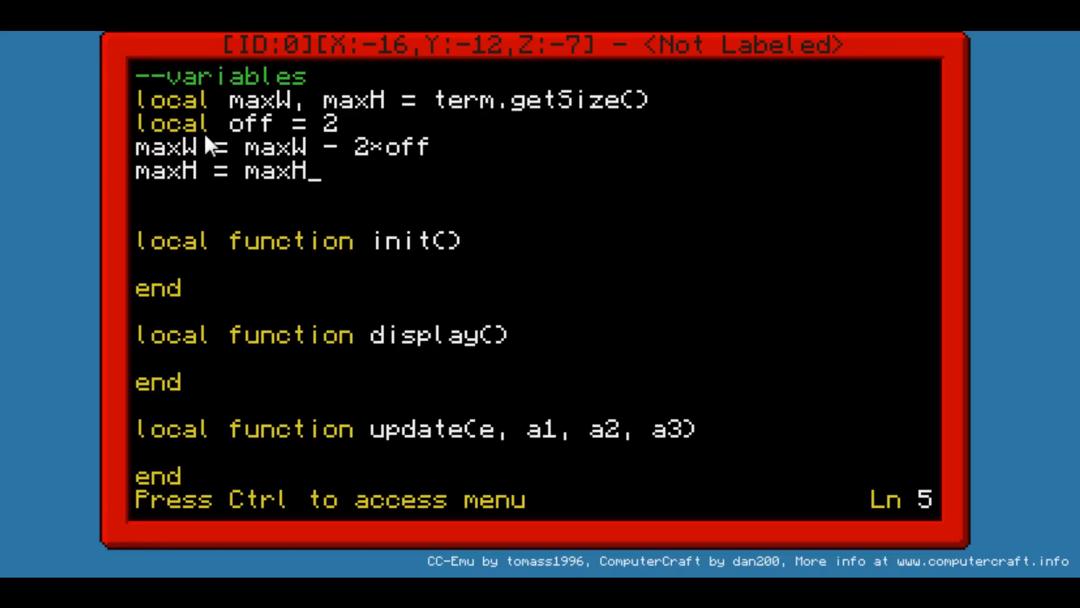
text(- 2*)
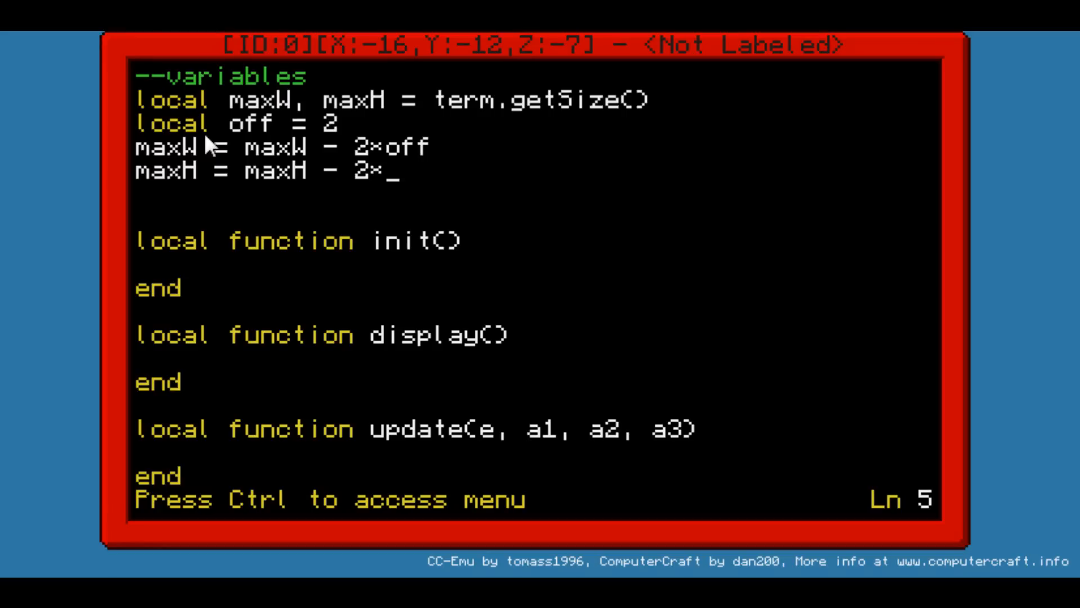
text(f)
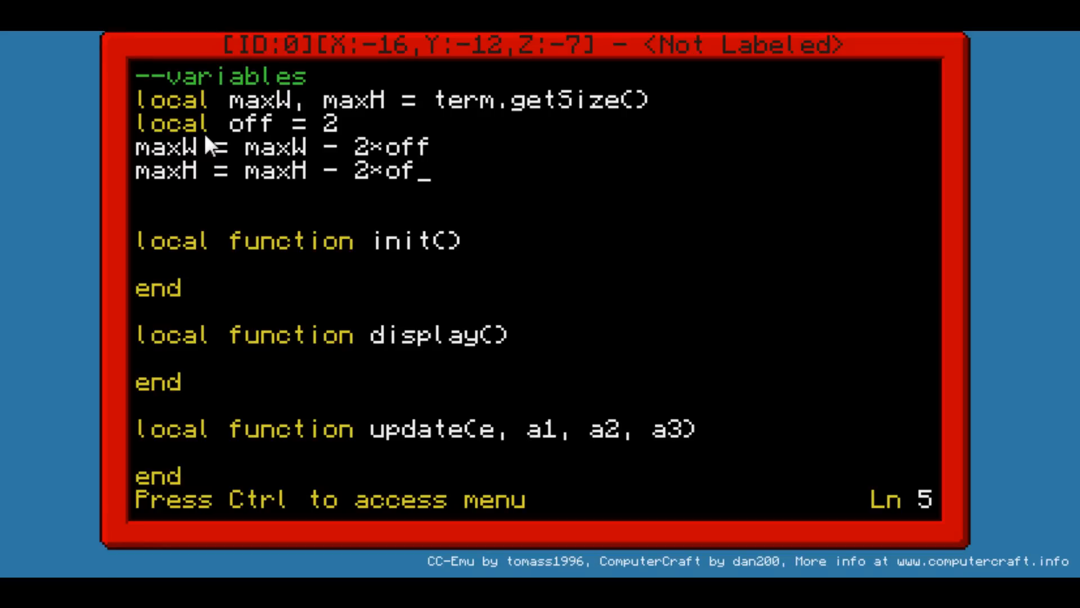
text(f)
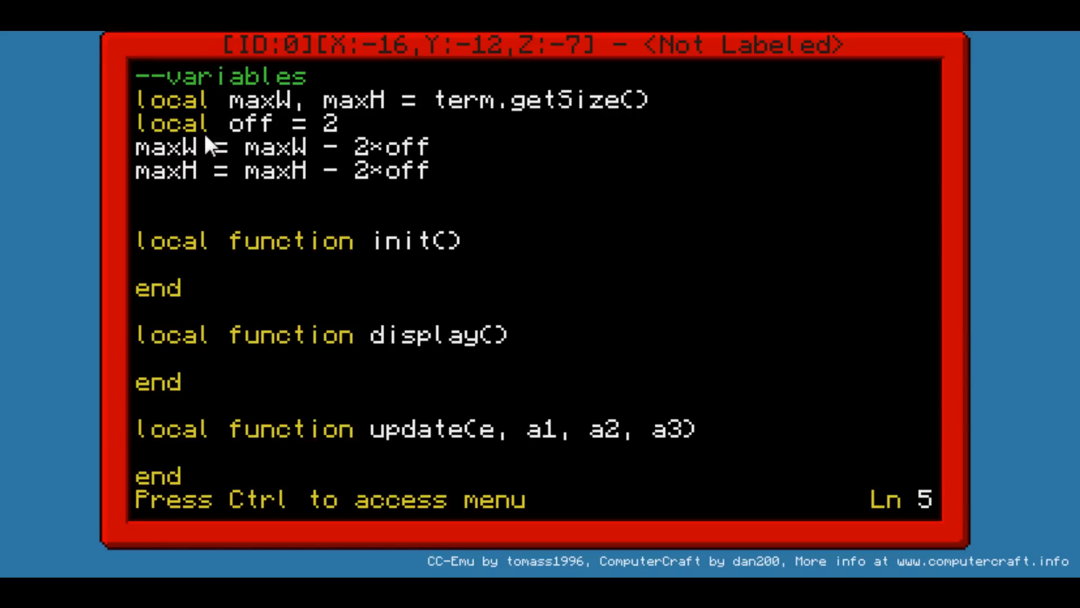
key(Enter)
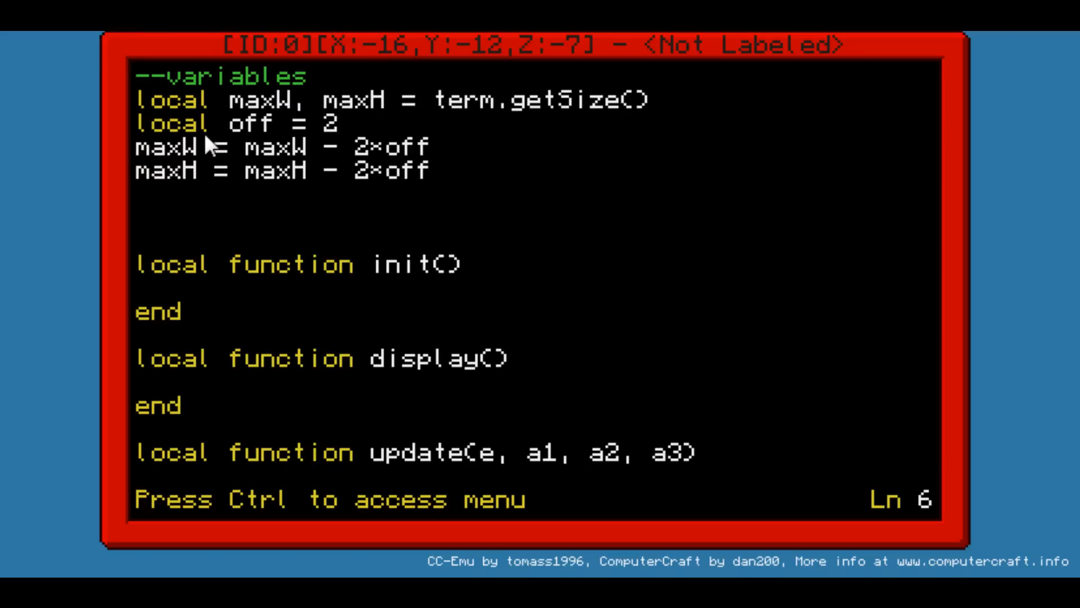
Step: Type the declaration 'local w, h' below the maxW and maxH adjustments
text(-)
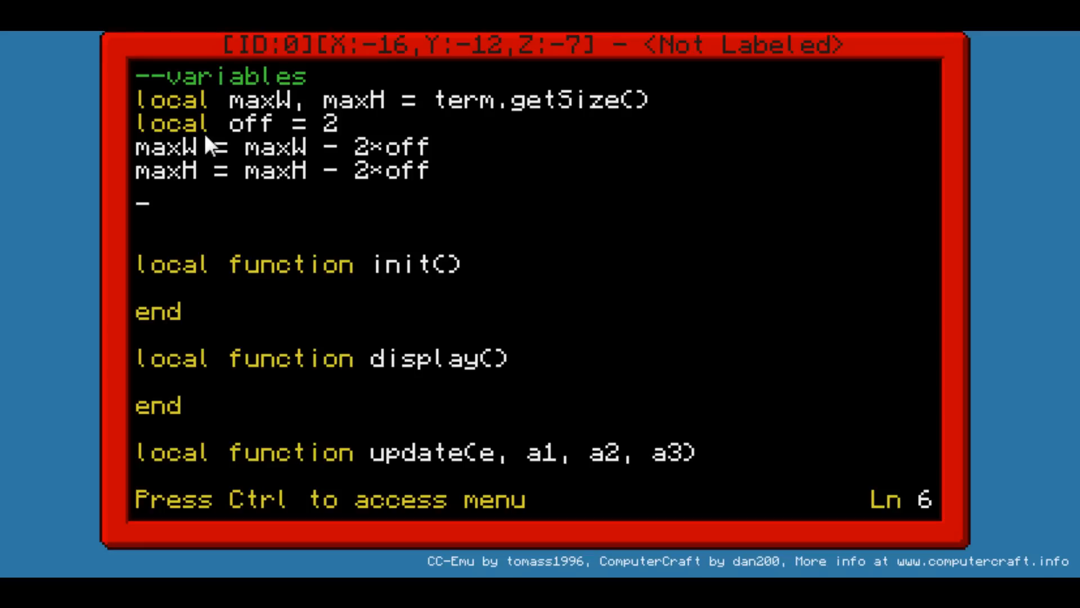
text(local w,)
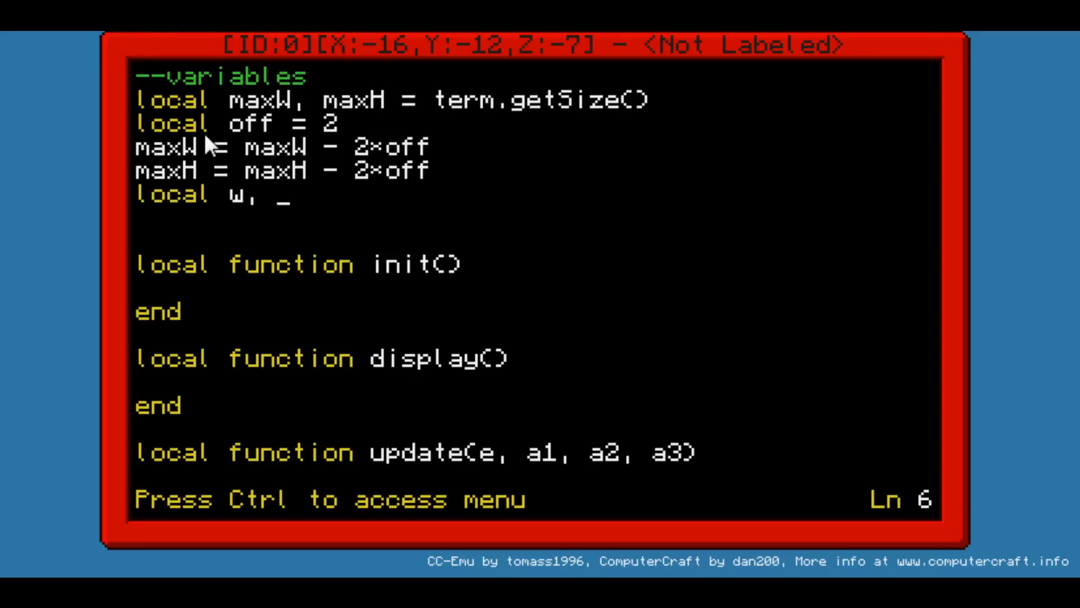
text(h)
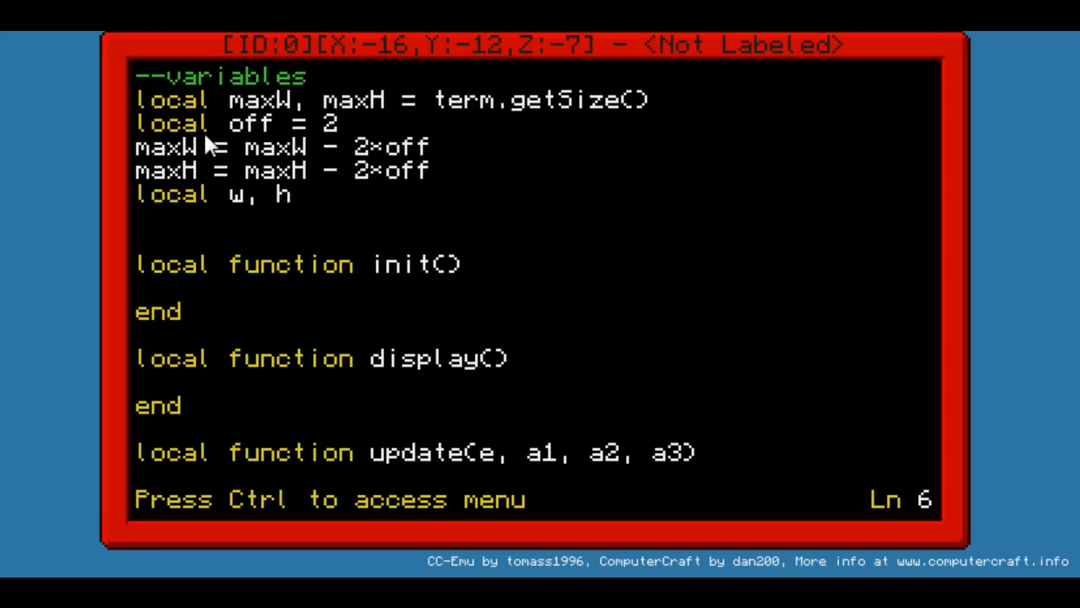
click(297, 193)
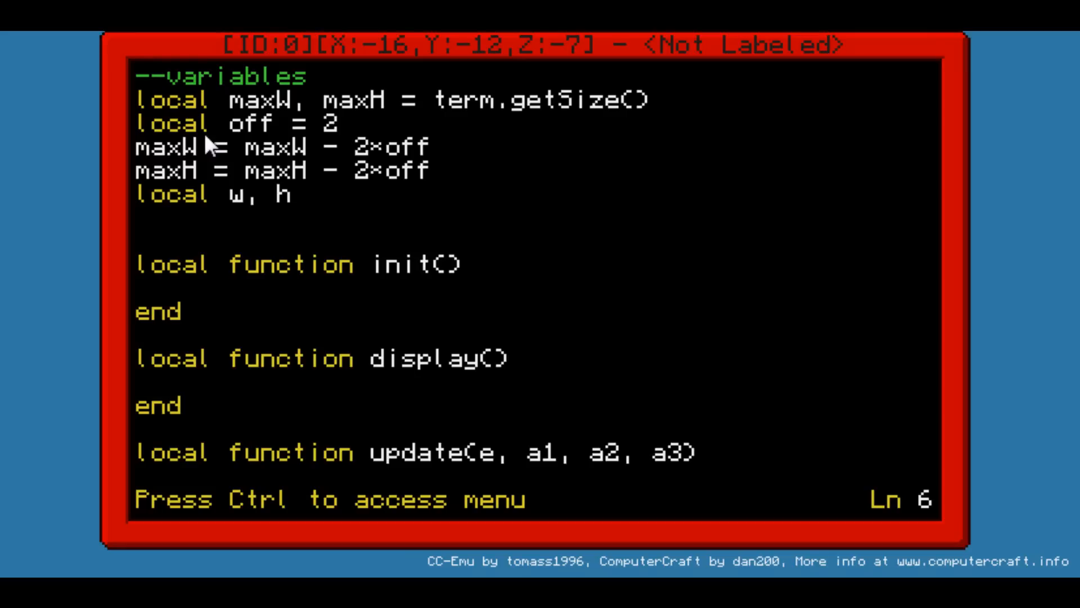
Step: Place the cursor after 'local w, h' to open a blank line beneath it
click(297, 193)
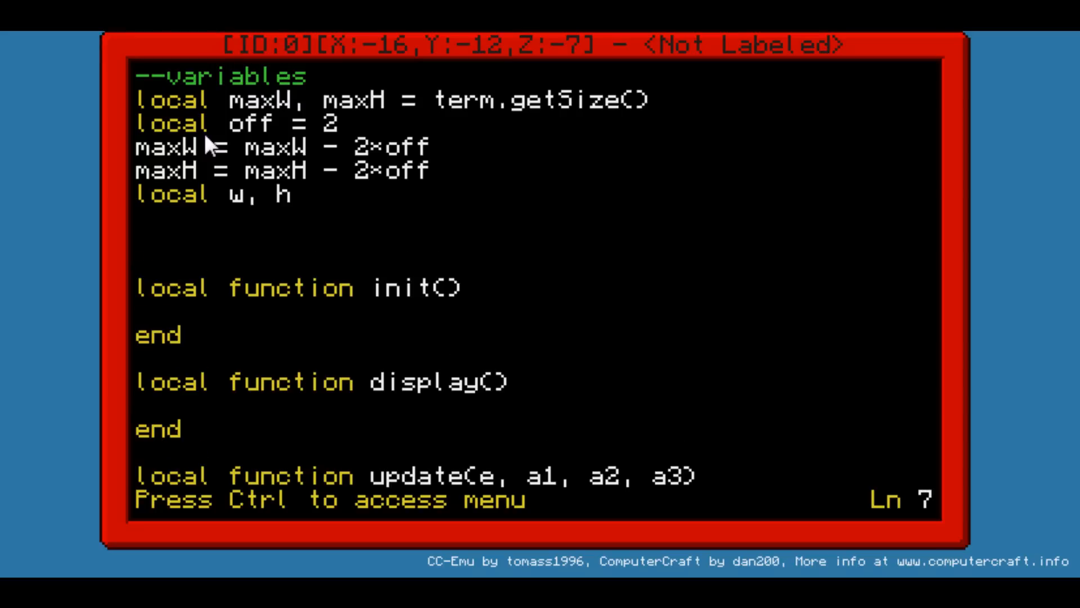
Step: Set 'w = 10' and 'h = 10', and declare 'local num = 10'
text(w = 10)
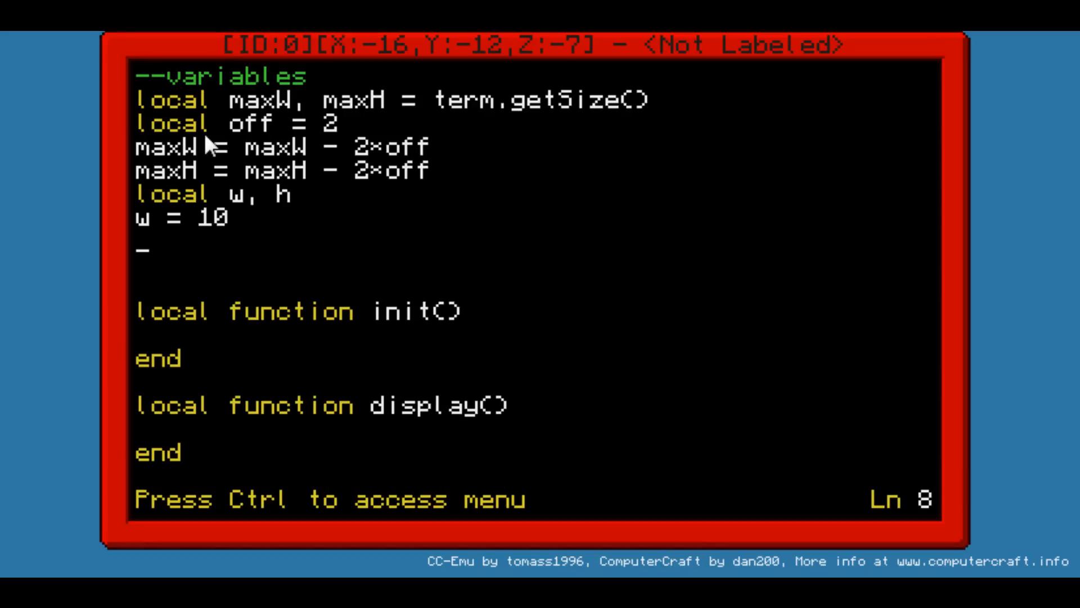
text(h = 10)
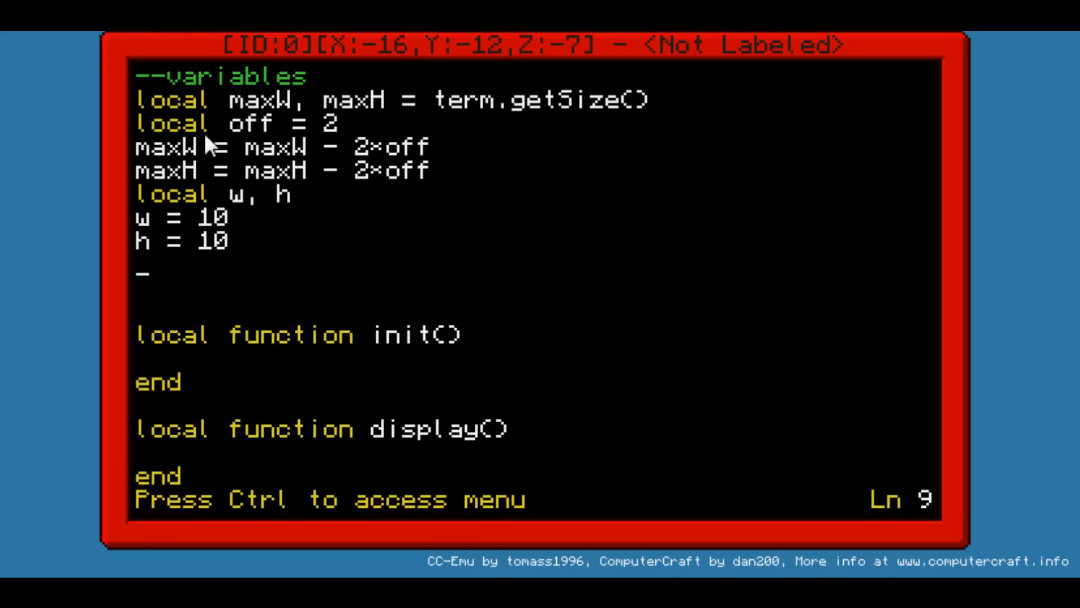
text(local nu)
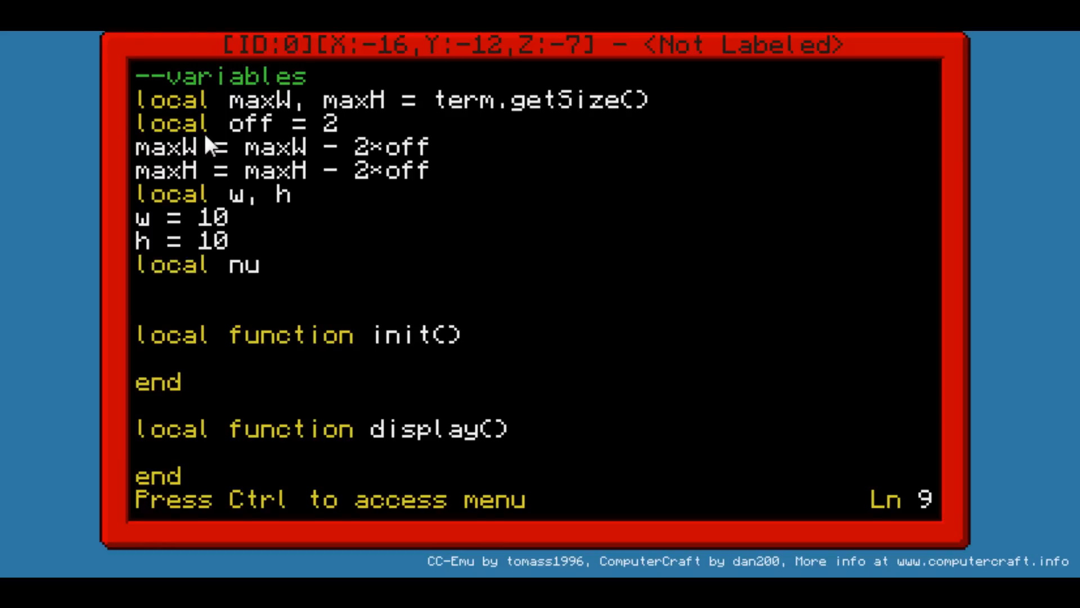
text(m = 10)
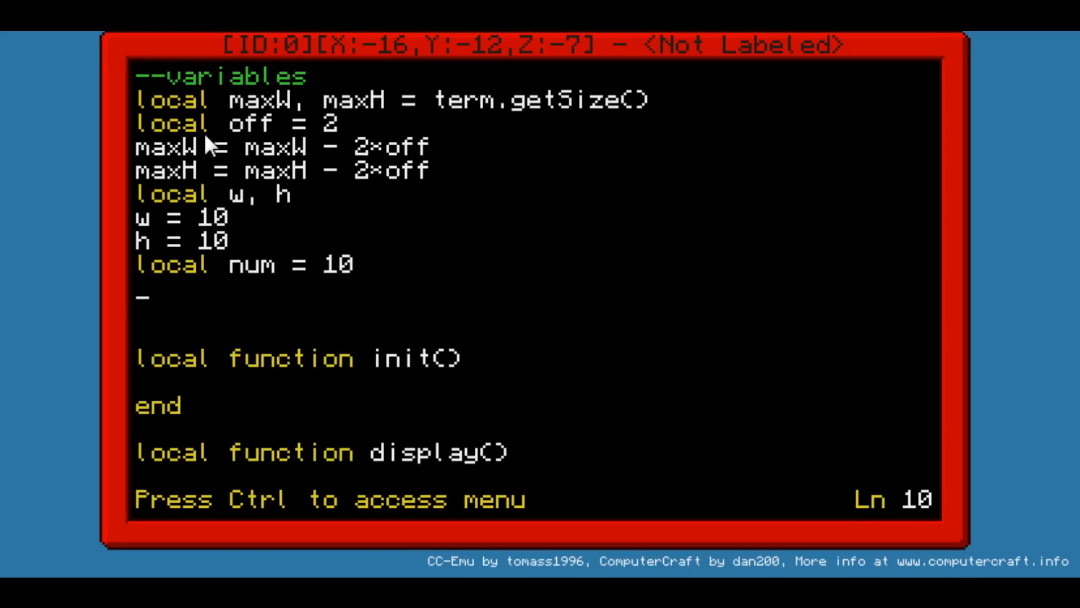
Step: Declare an empty grid table with 'local grid = {}'
text(local)
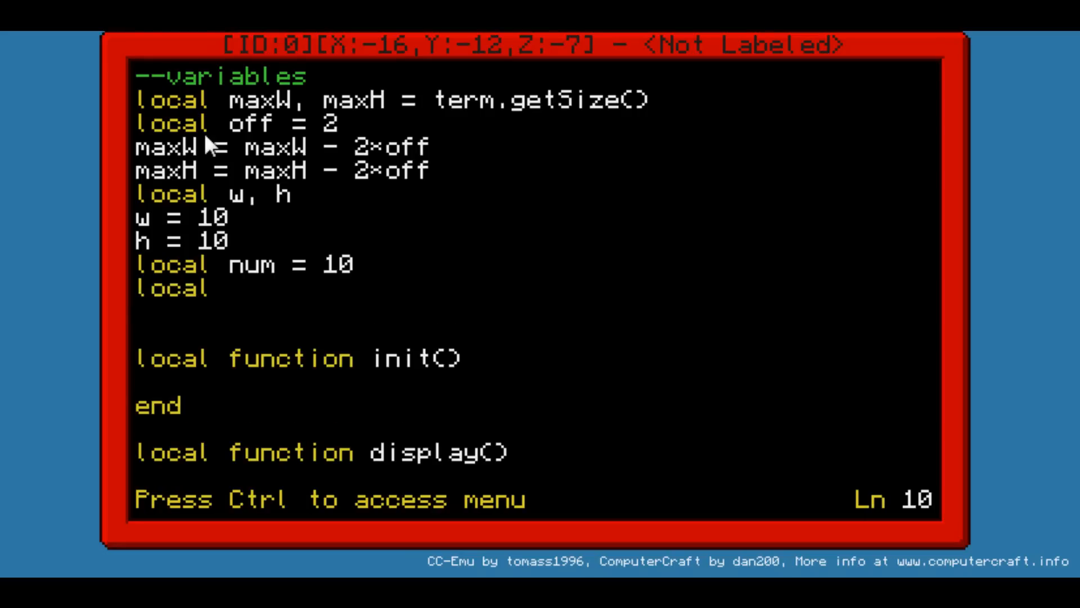
text(grid)
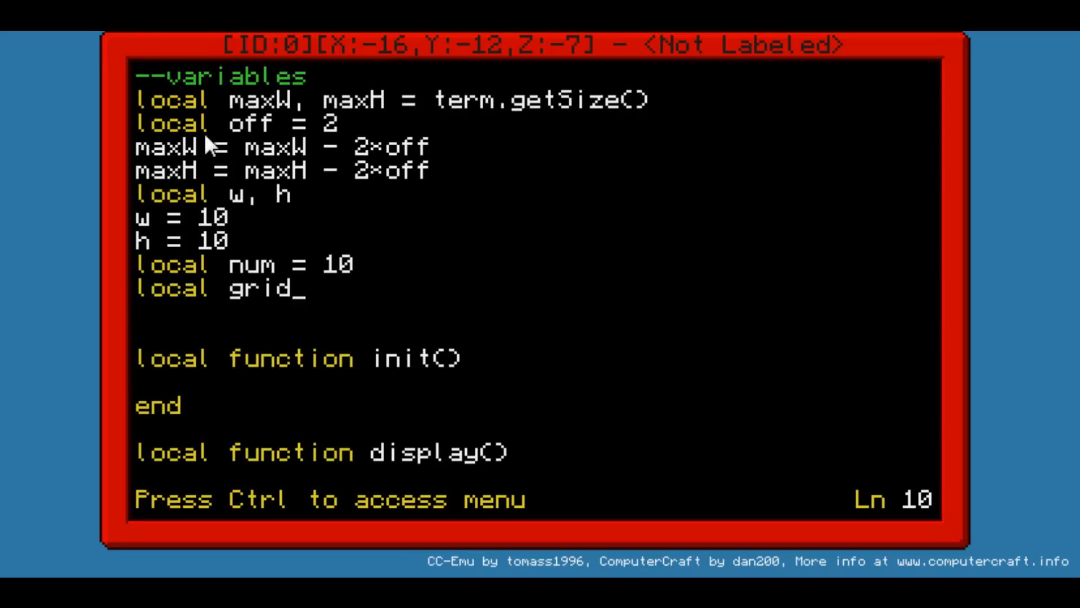
key(backspace)
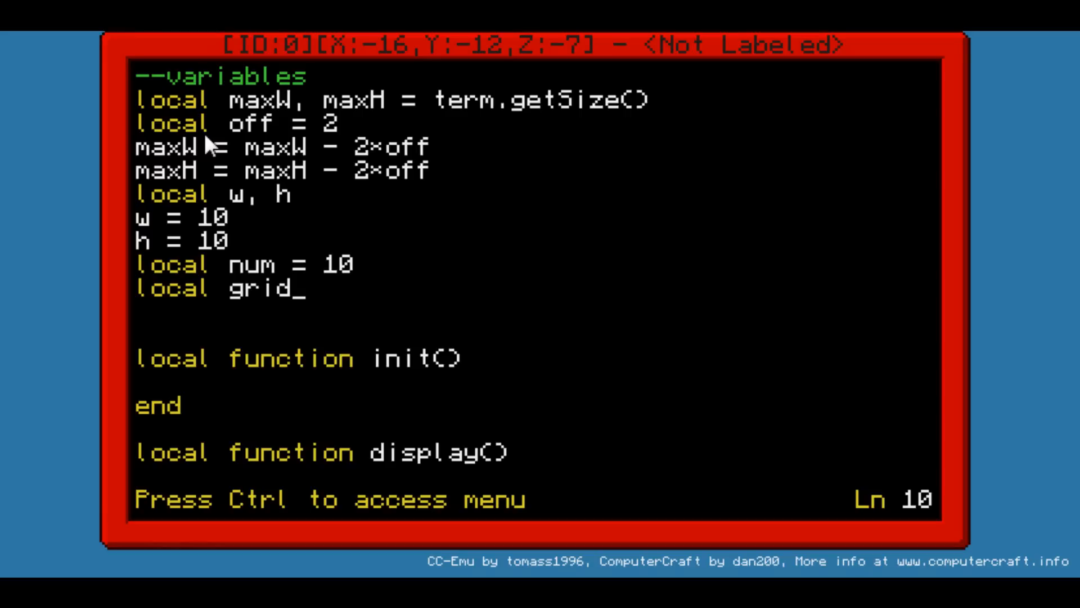
text(= {})
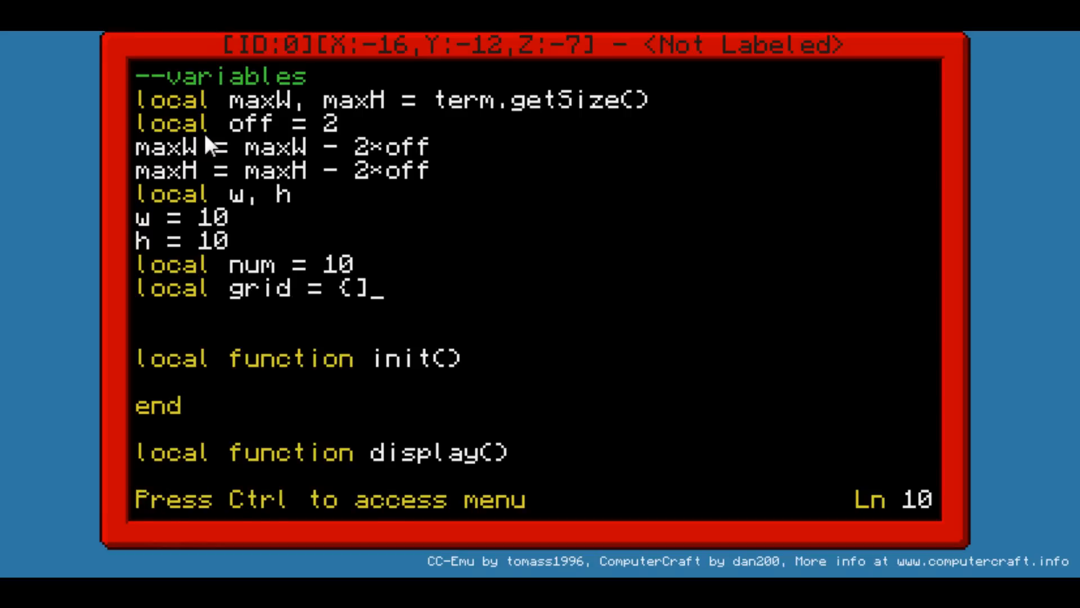
text(})
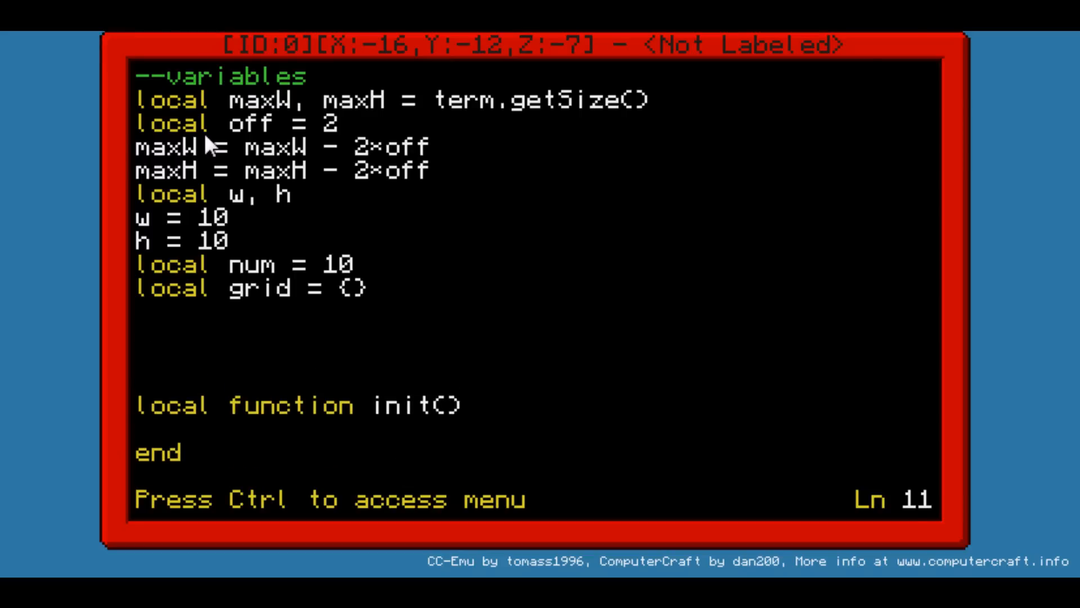
Step: Write nested loops 'for j = 1, maxH do' and 'for i = 1, maxW do' with end lines
text(for)
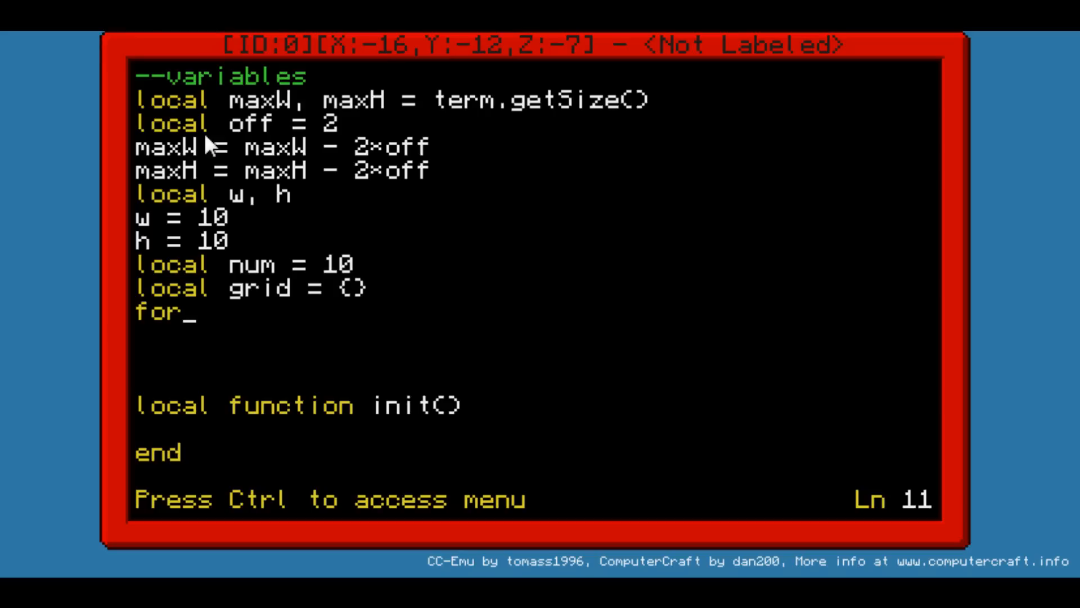
text(j =)
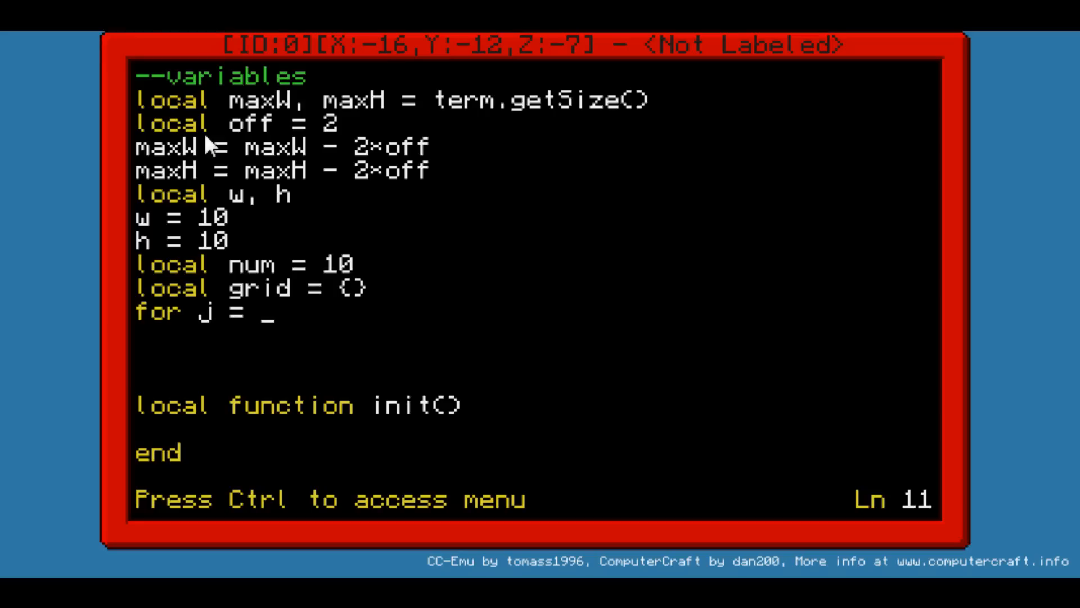
text(1, w)
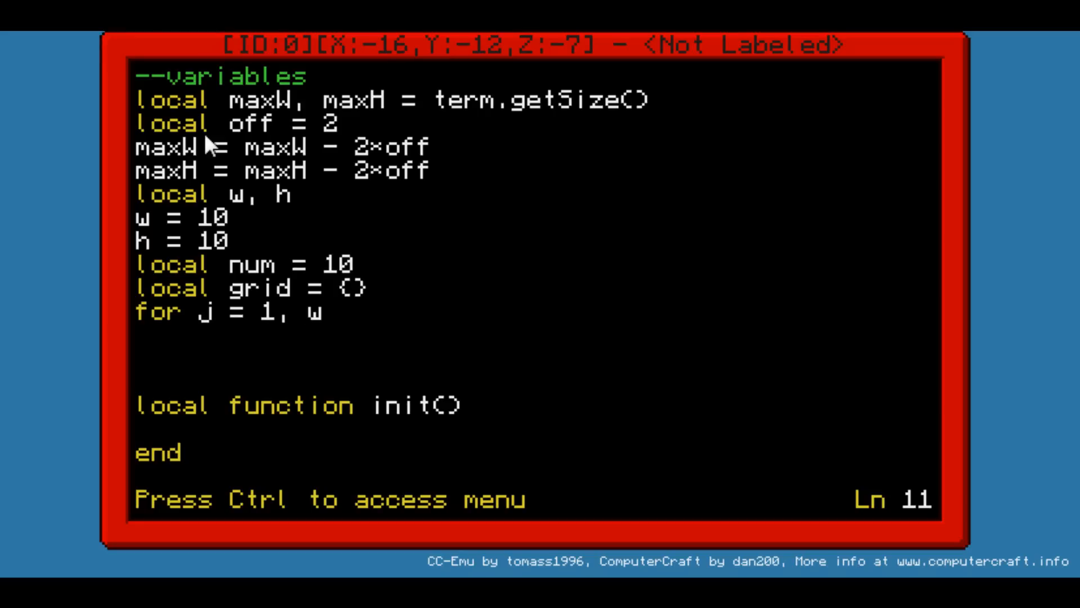
text(maxW)
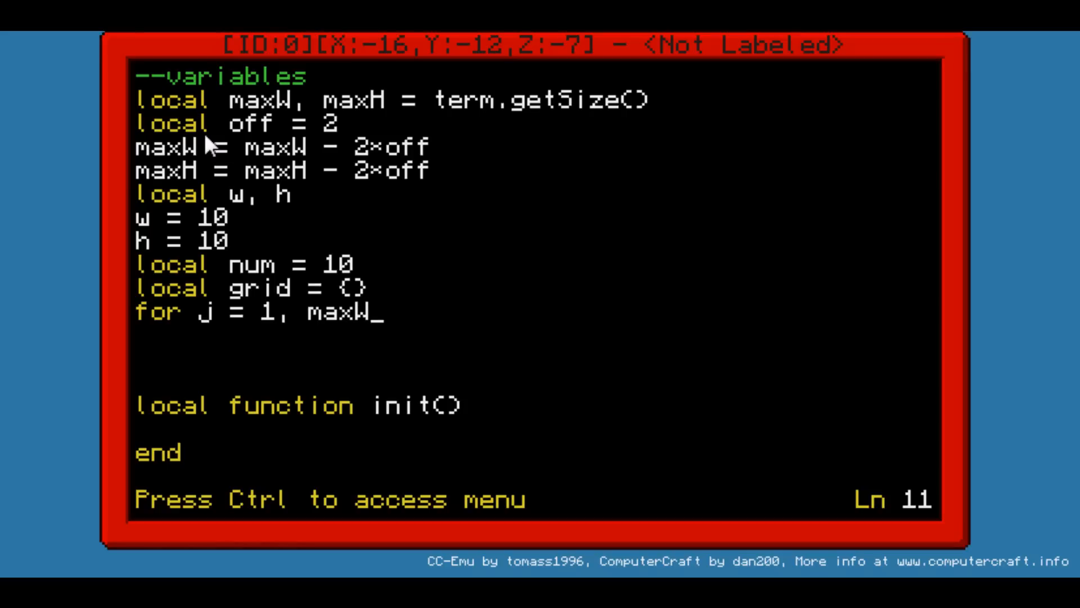
key(backspace)
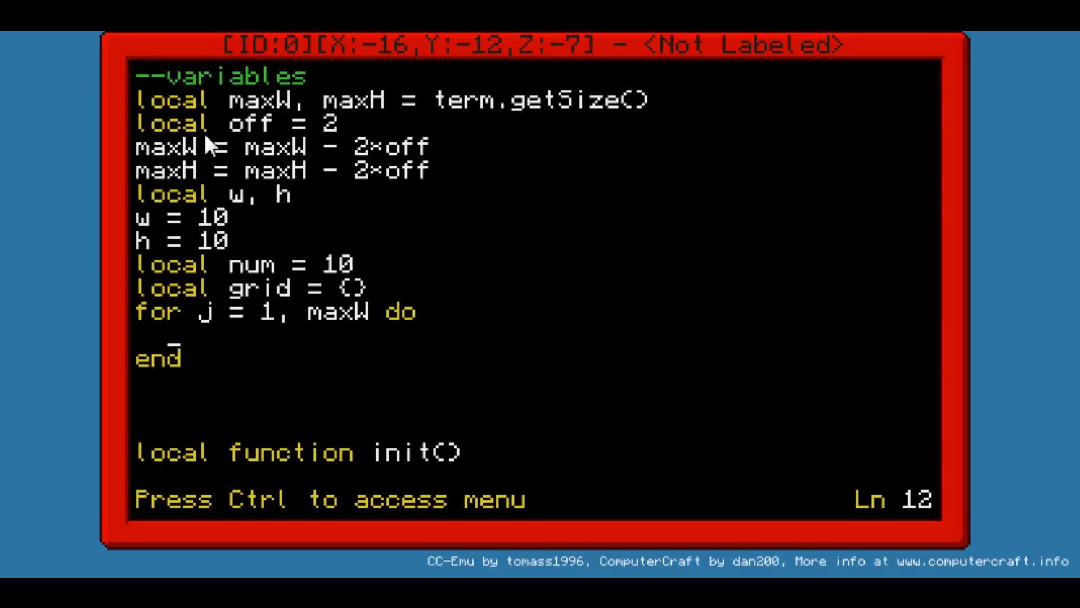
text(foe)
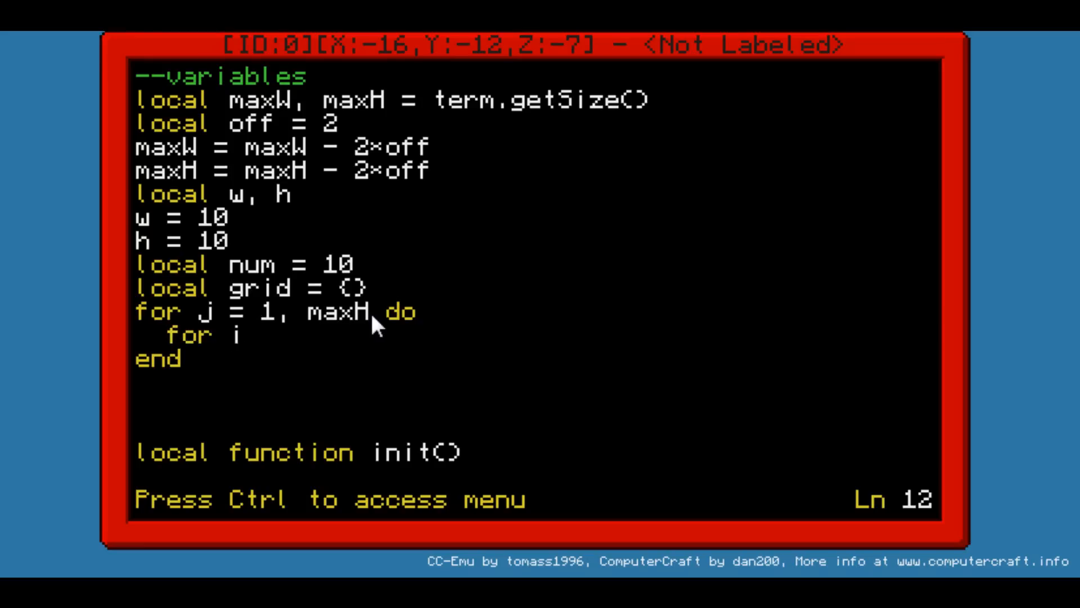
text(= 1, maxW do)
text(end)
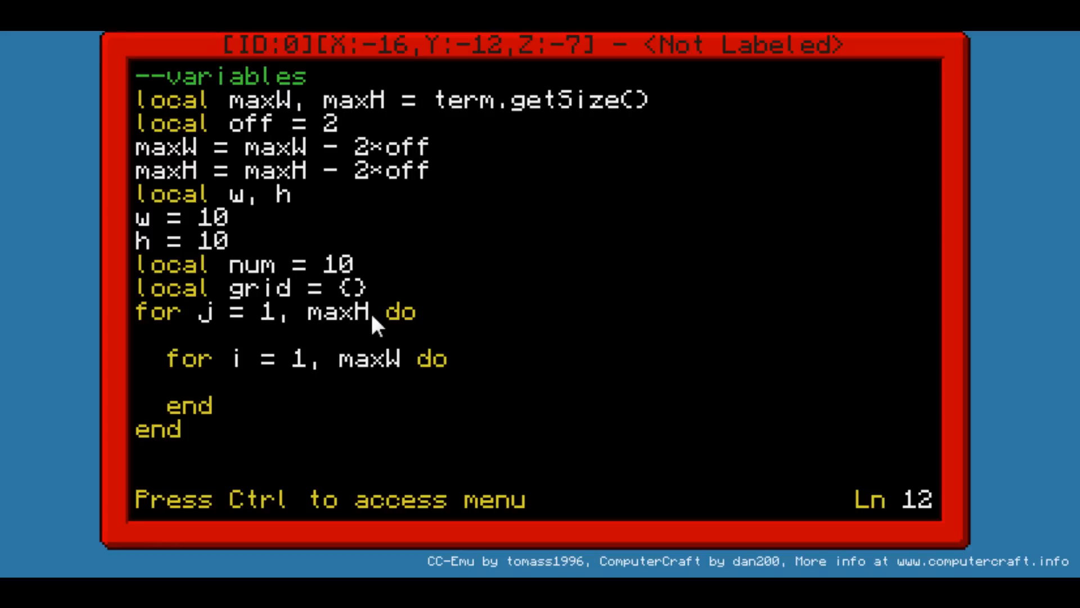
Step: Inside the outer loop, set 'grid[j] = {}'
text(gr)
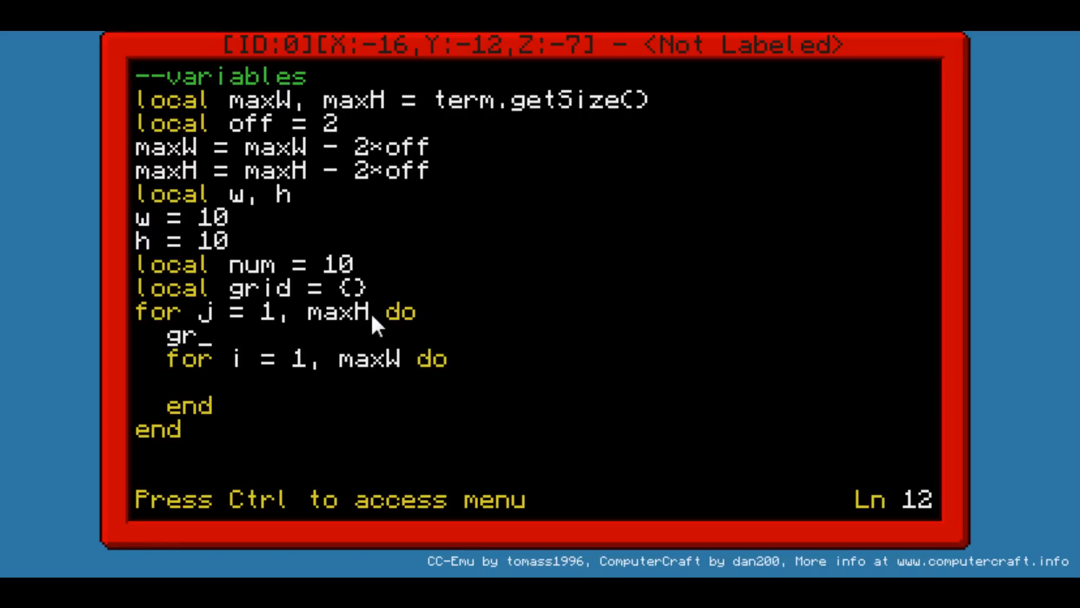
text(id[)
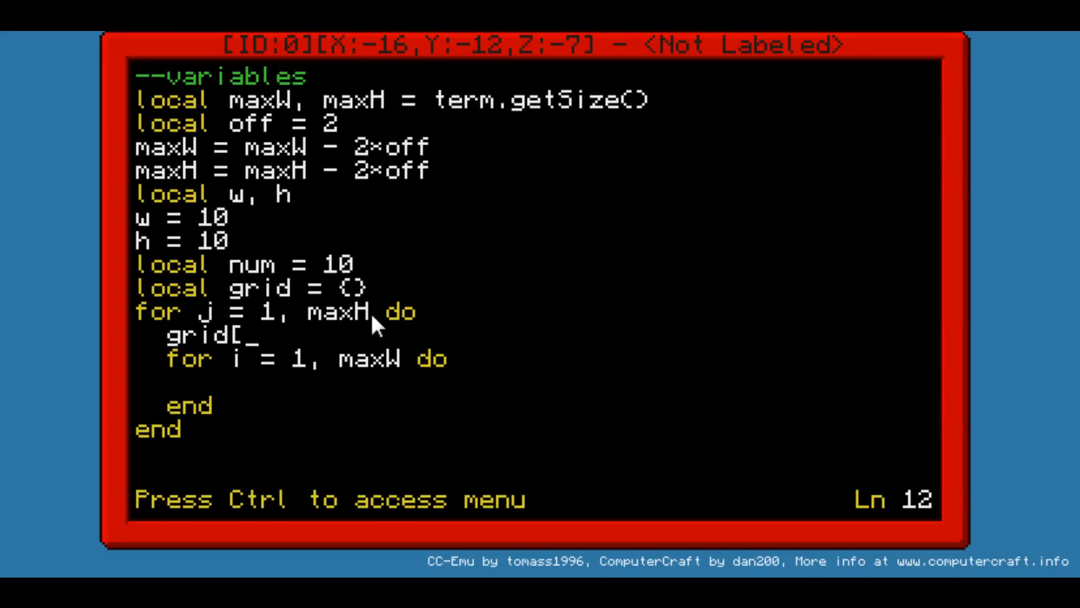
text(j])
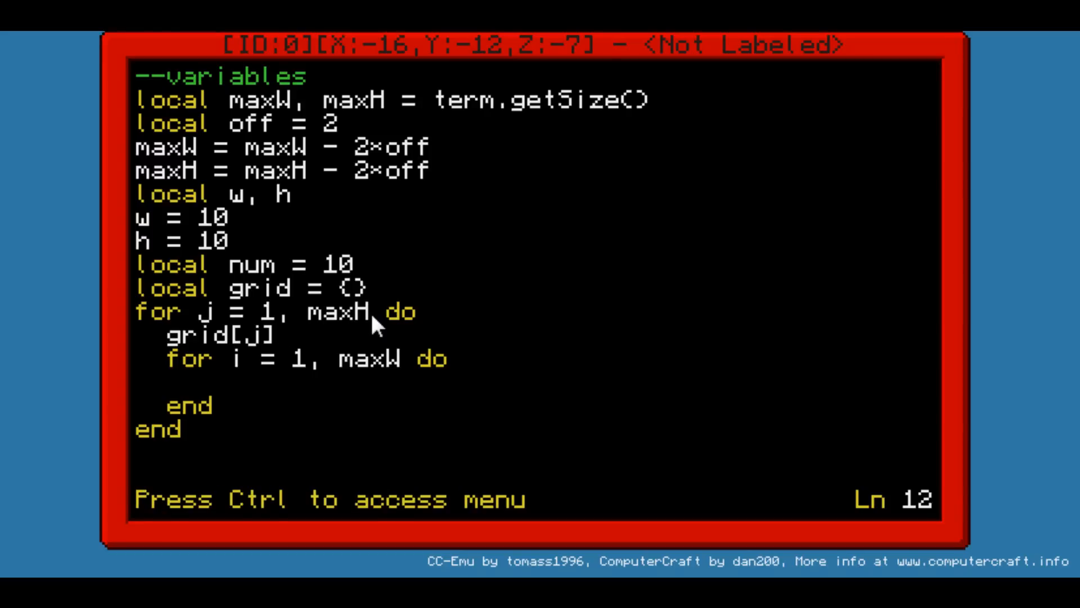
text(=)
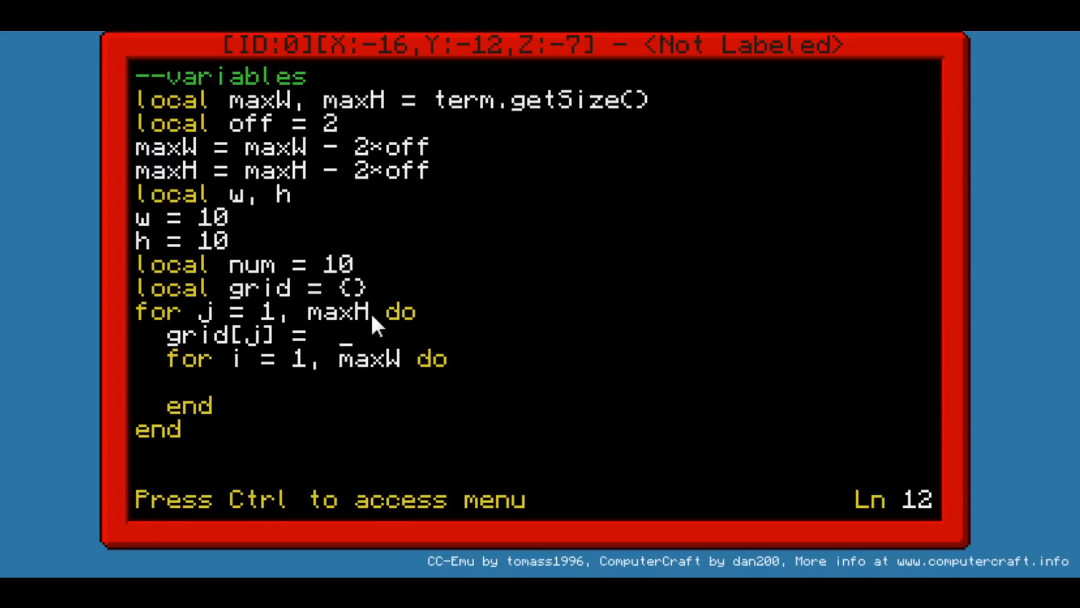
text({})
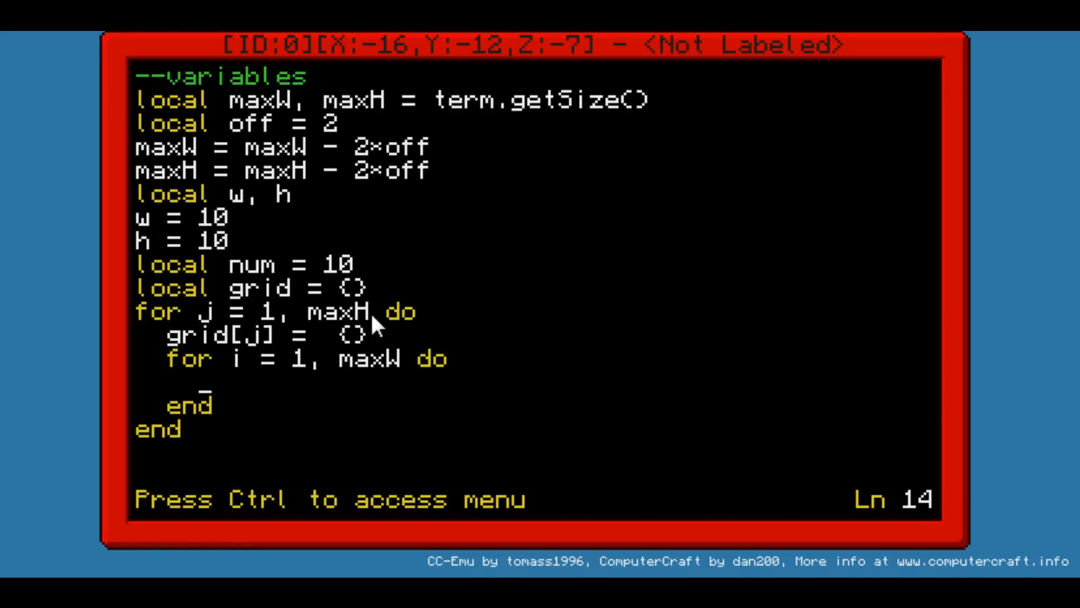
Step: Inside the inner loop, set 'grid[j][i] = " "'
text(g)
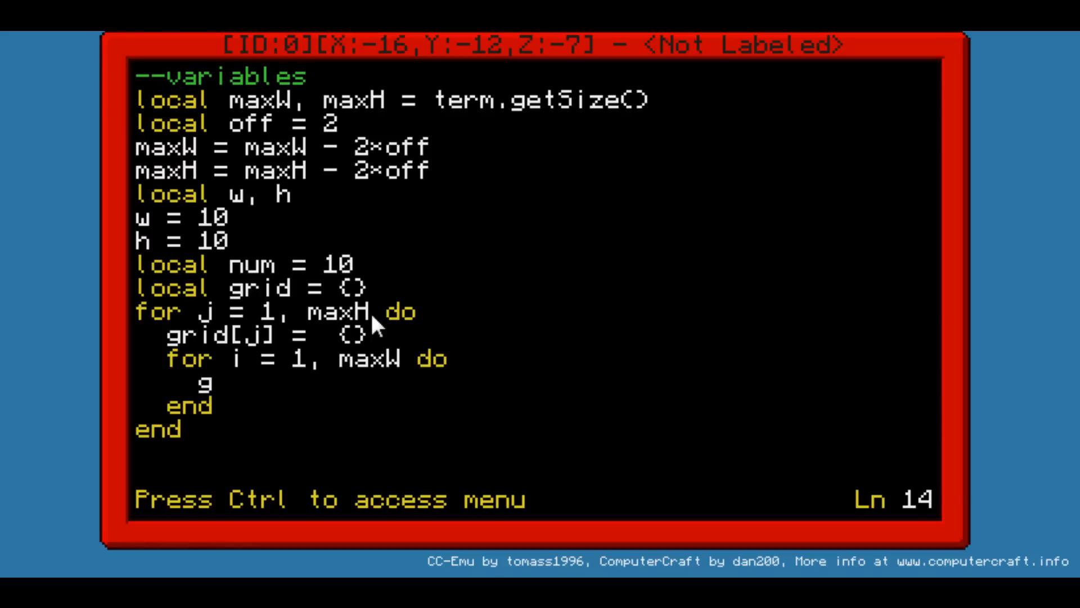
text(rid[)
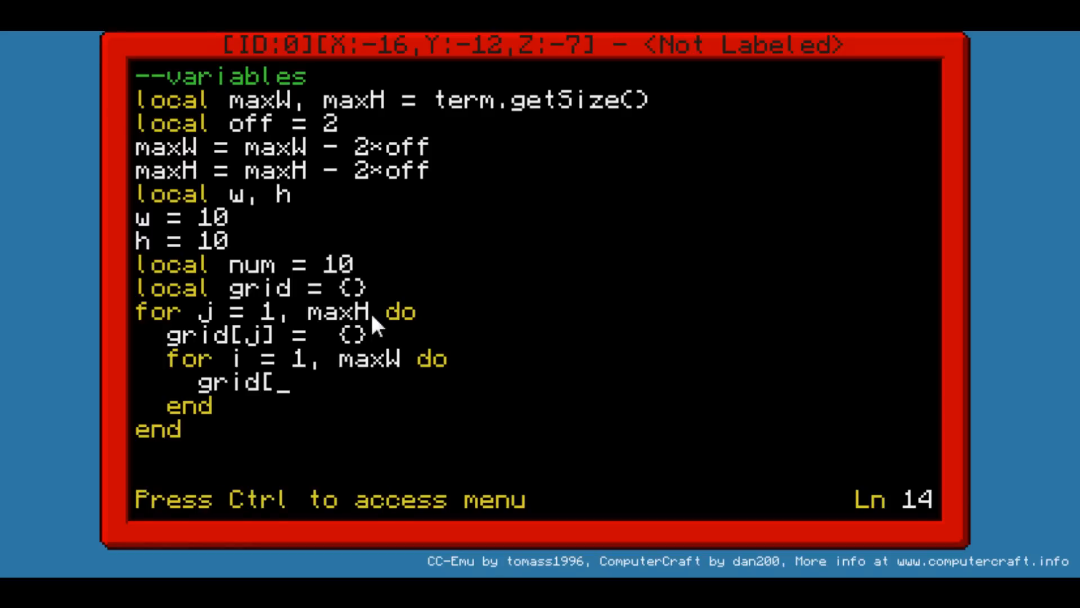
text(j][])
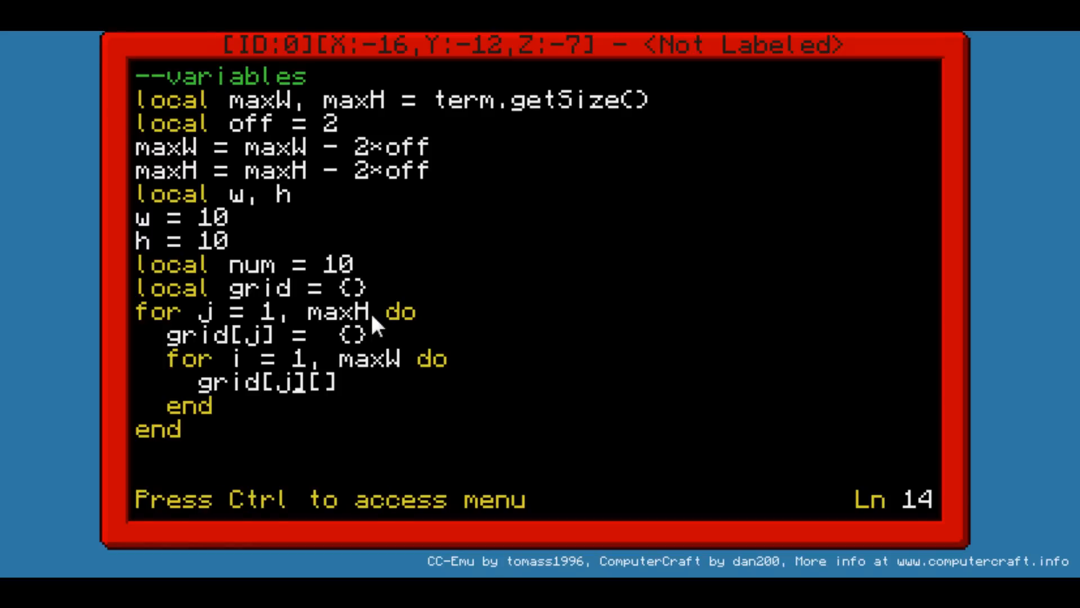
text(i)
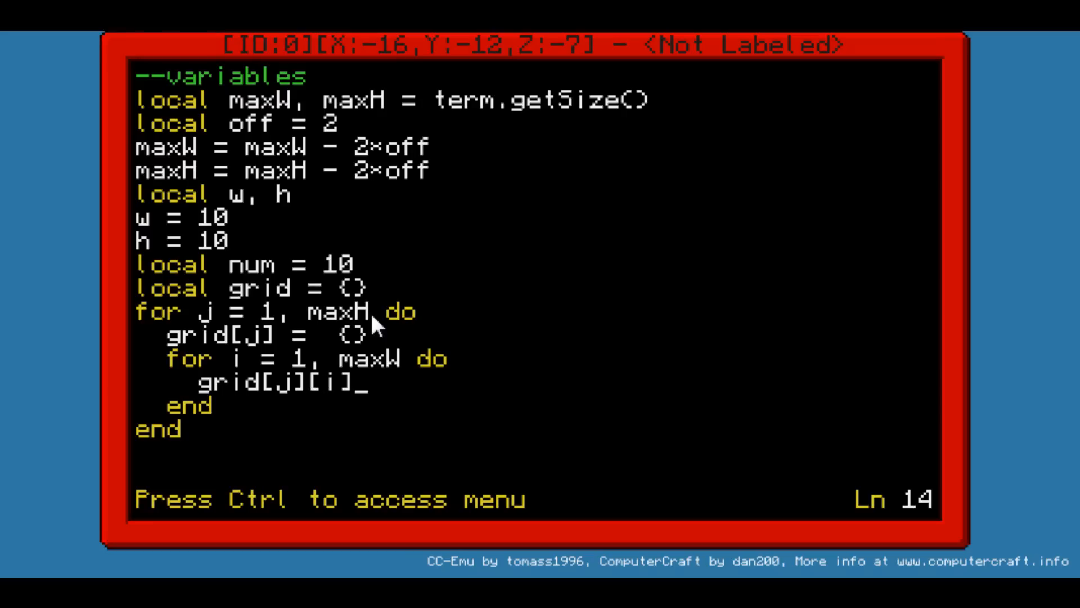
text(=)
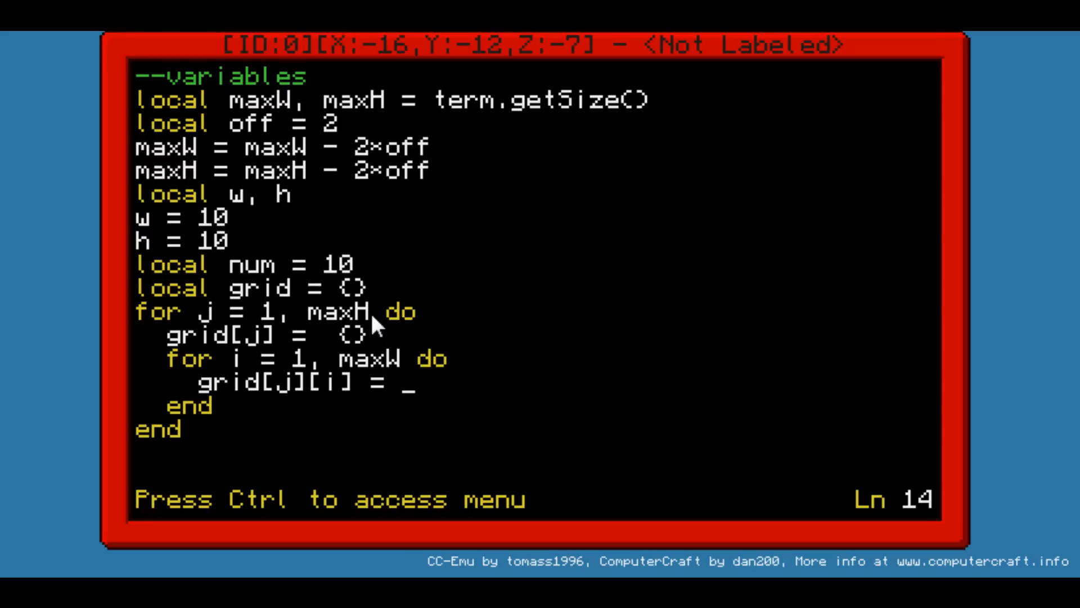
key(backspace)
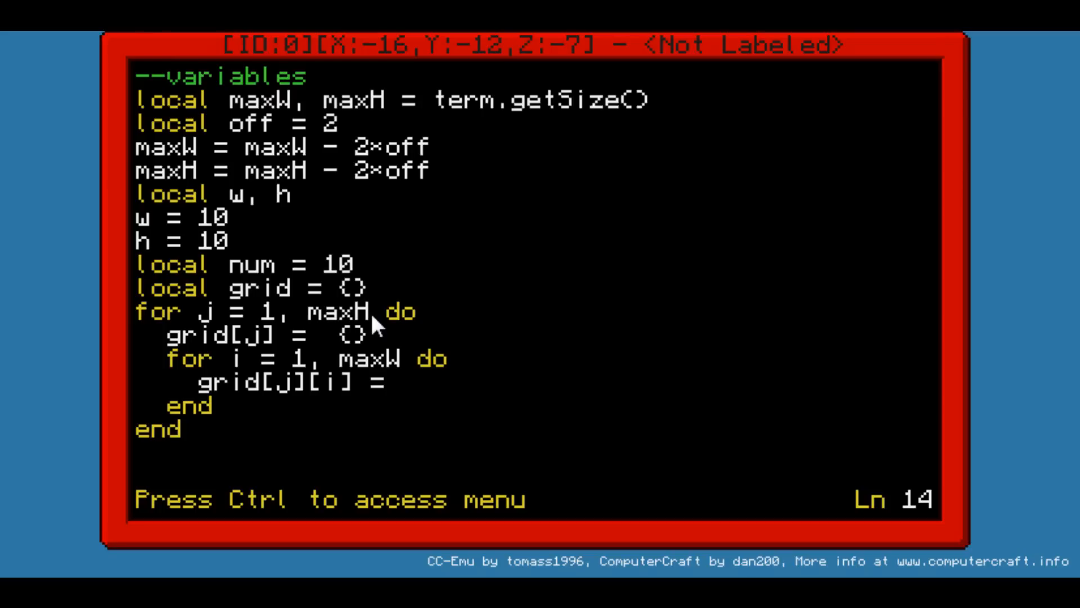
text("")
text(local function init())
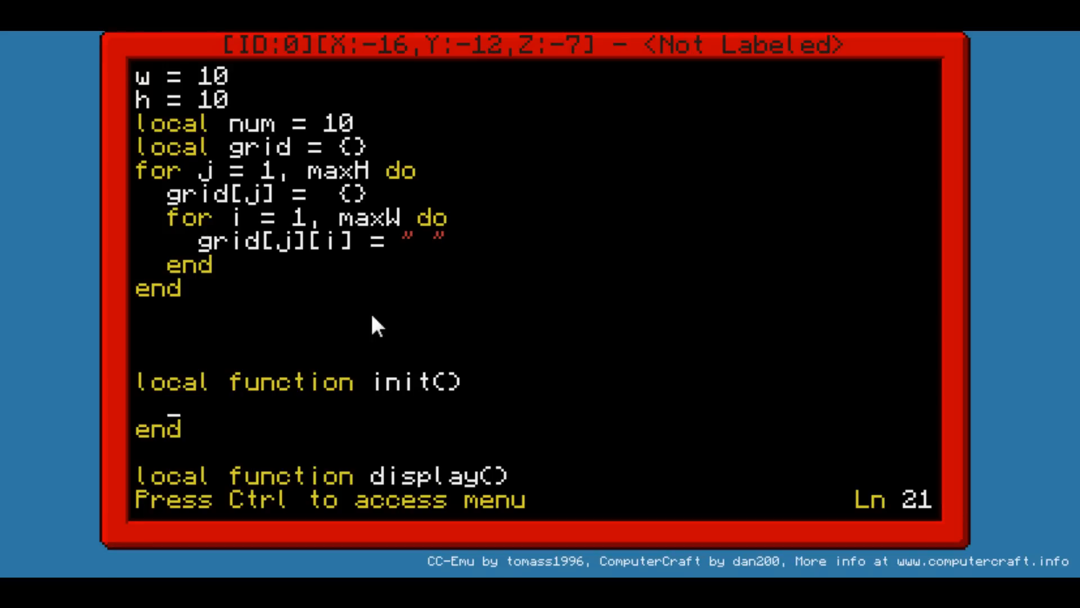
mouse_move(360, 304)
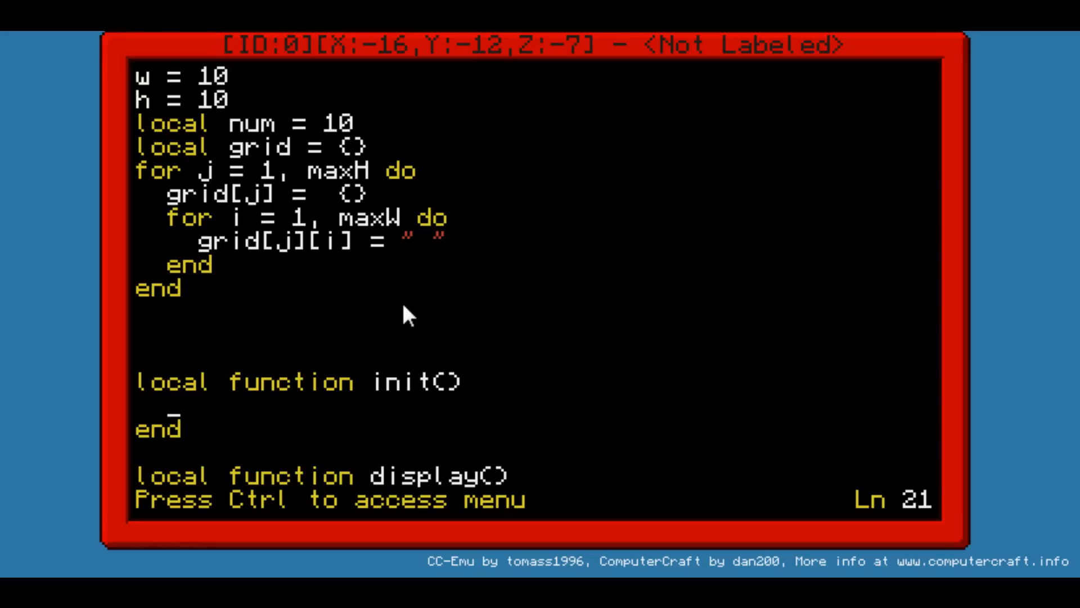
Step: In init(), write nested loops 'for j = 1, h do' and 'for i = 1, w do' with end
text(for)
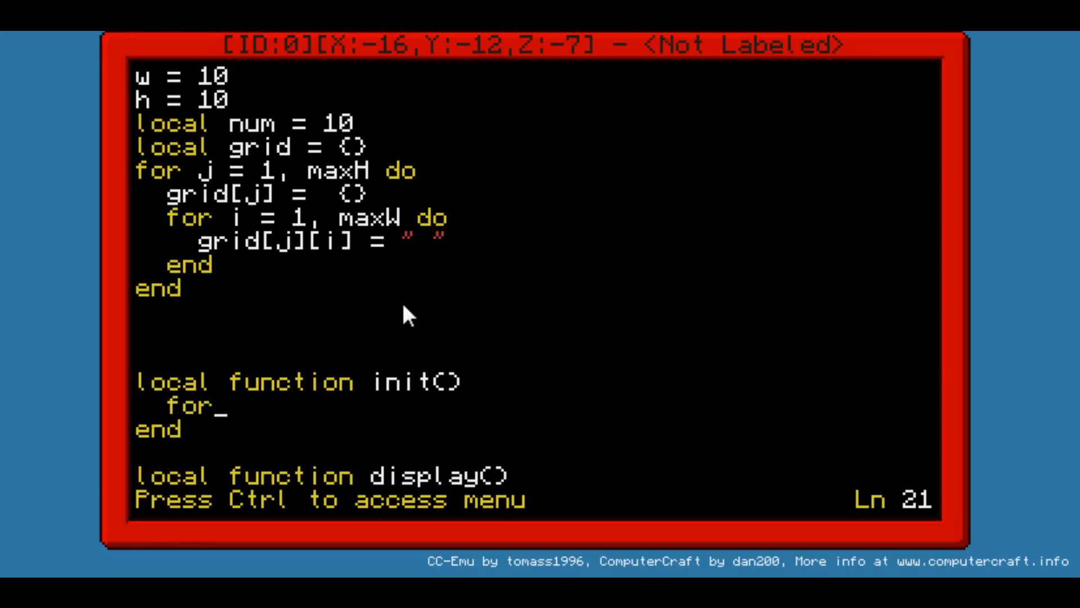
key(backspace)
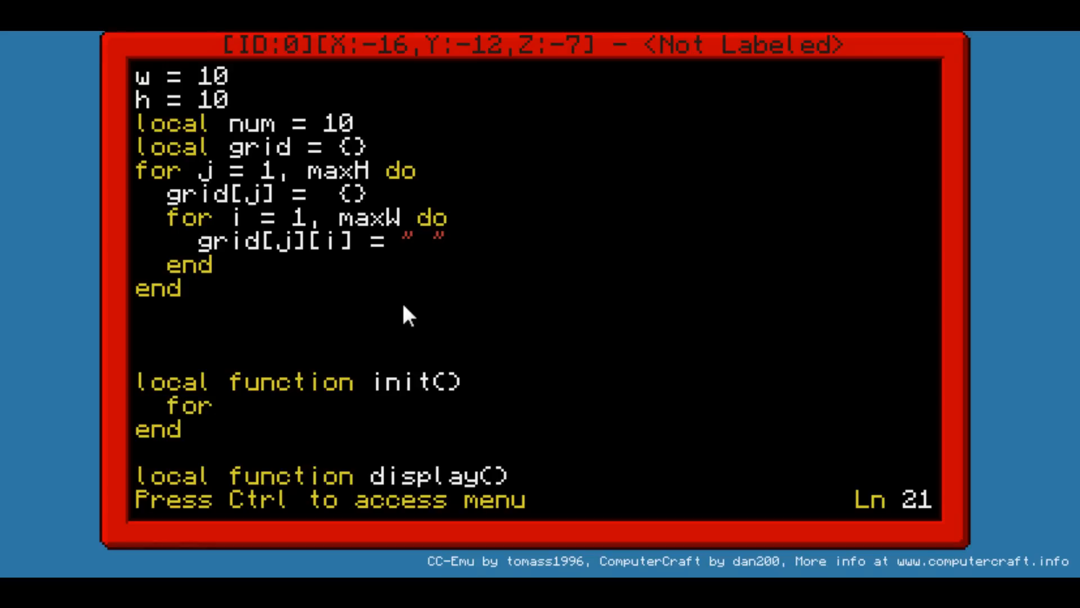
text(j = 1)
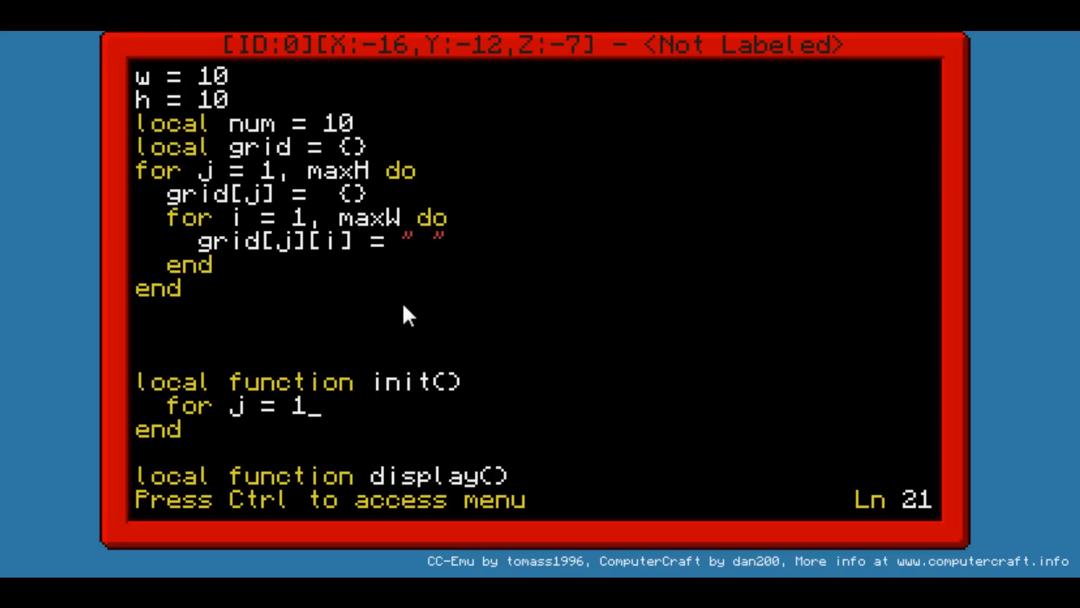
text(, h do)
text(end)
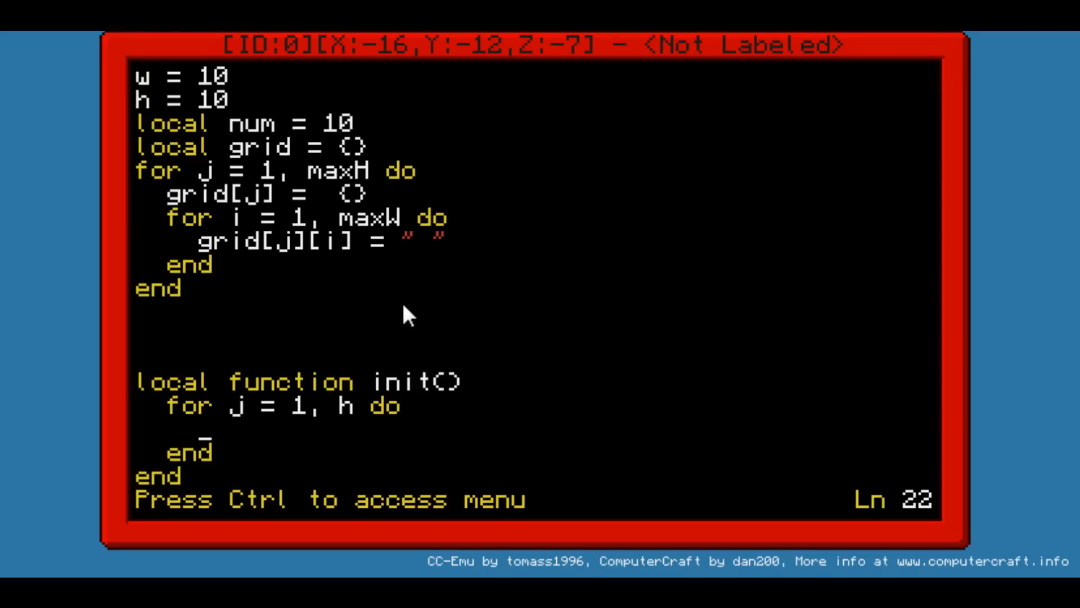
text(for i =)
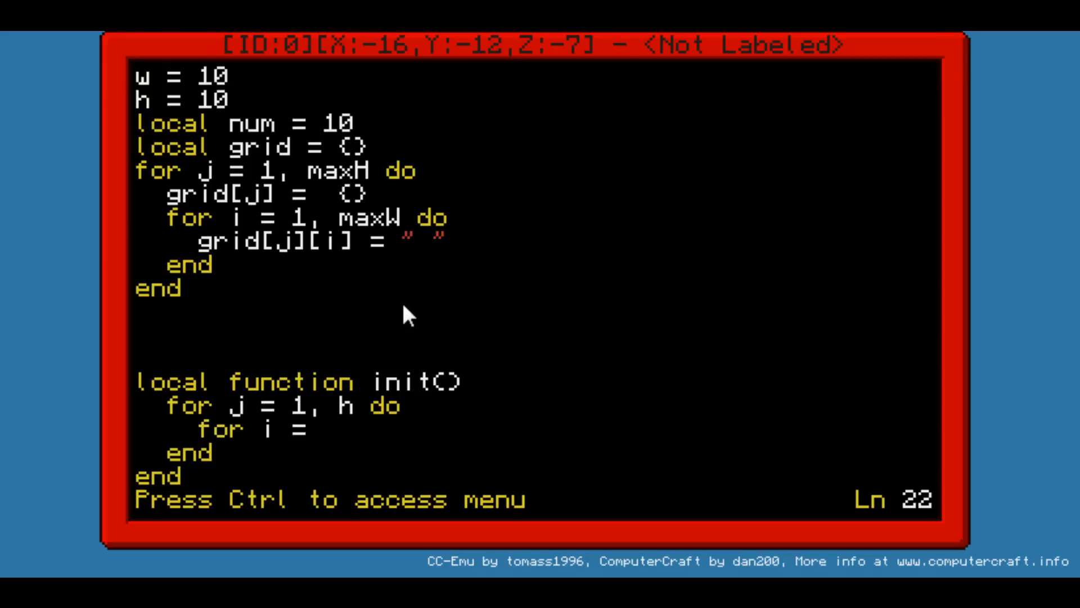
text(1, w do)
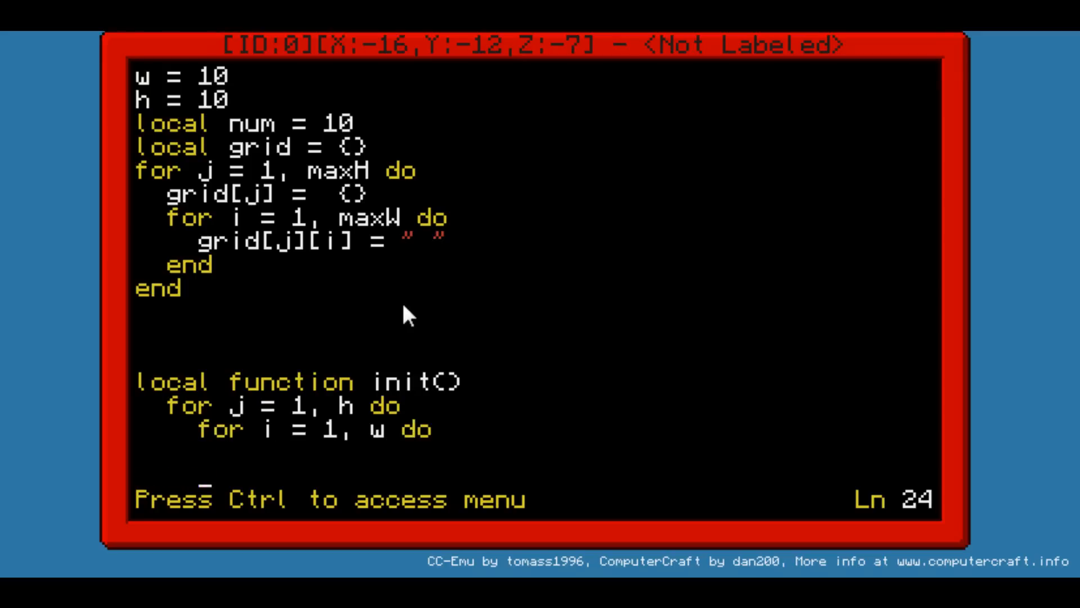
text(end)
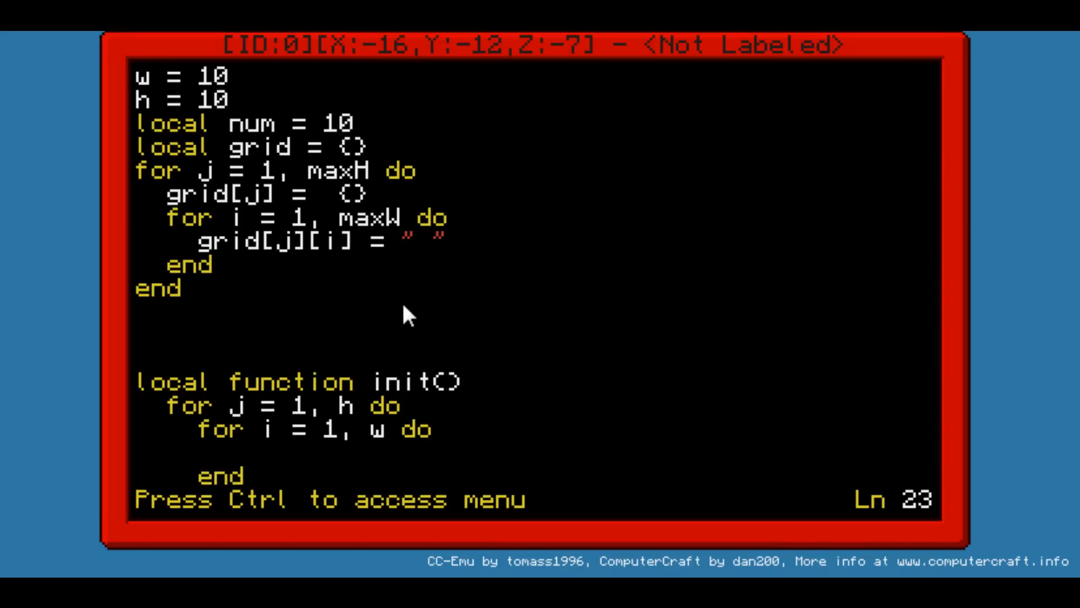
Step: Set 'grid[j][i] = " "' inside the loops and add blank lines after them
text(gri)
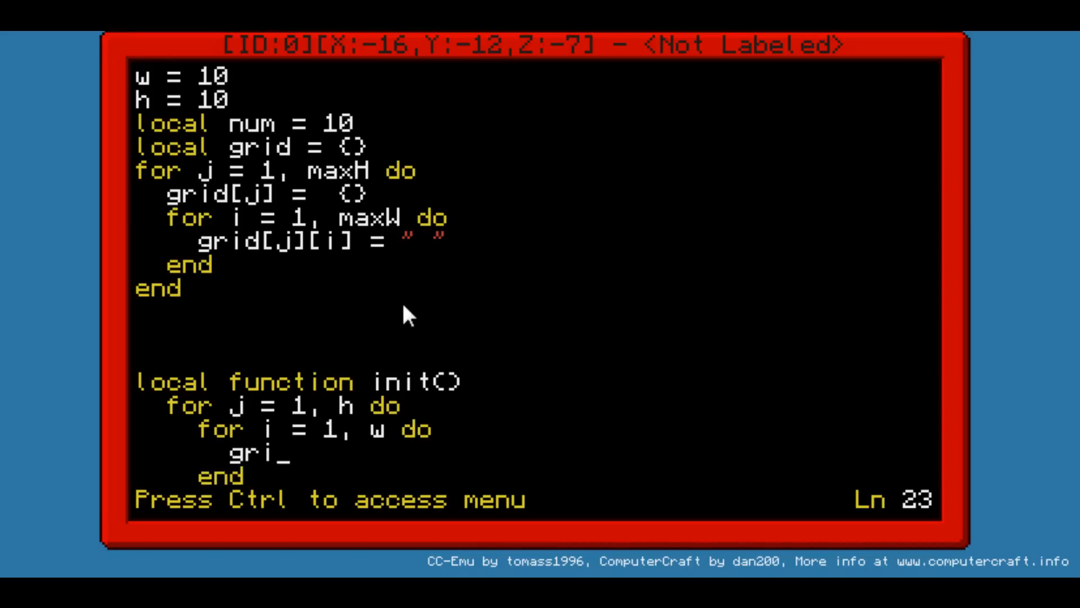
text(d[])
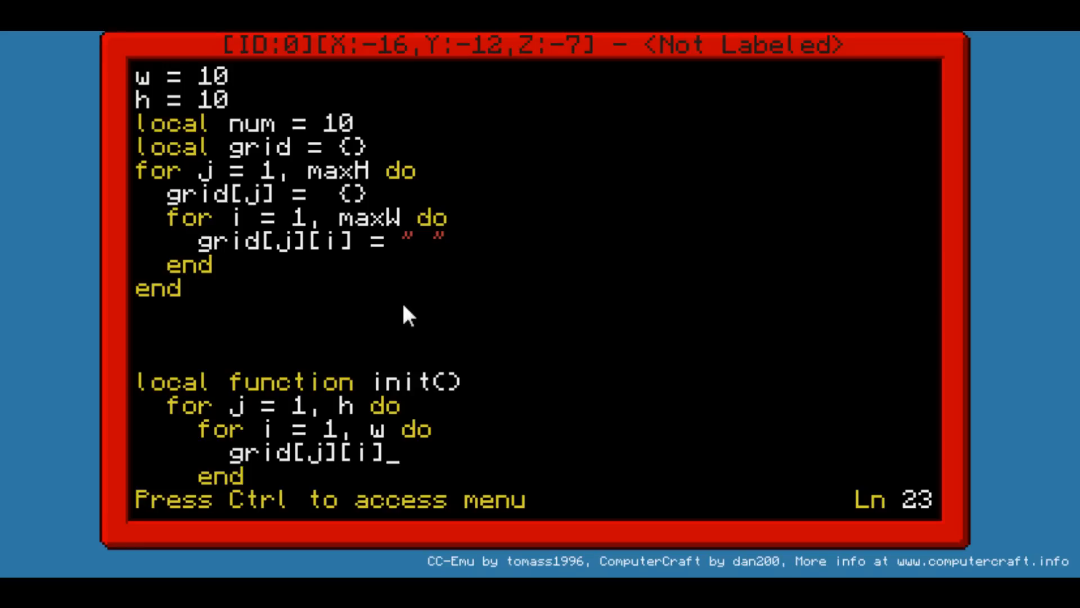
text(= "")
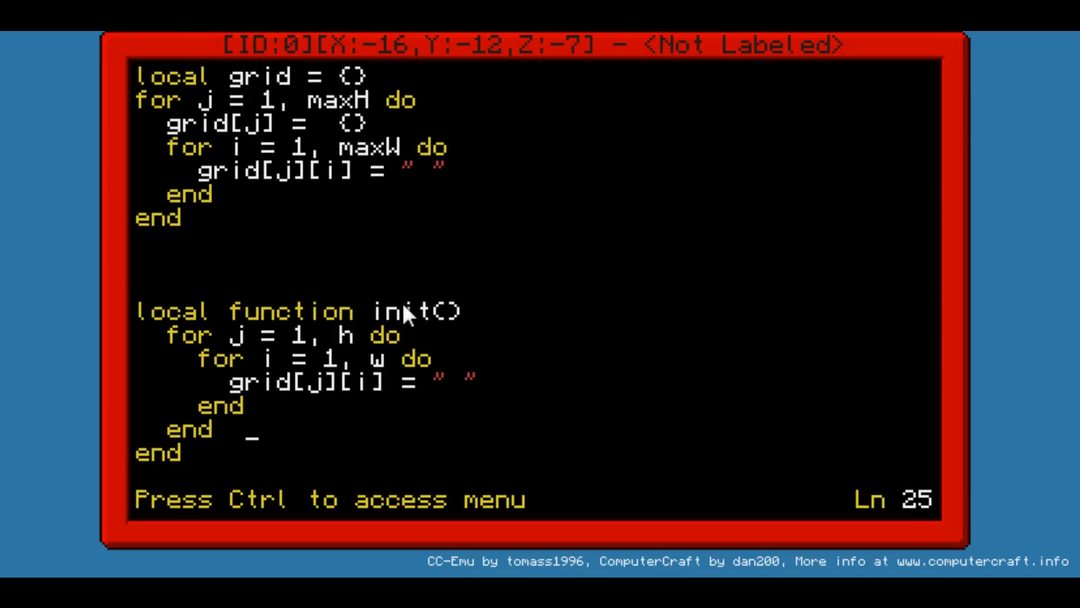
key(enter)
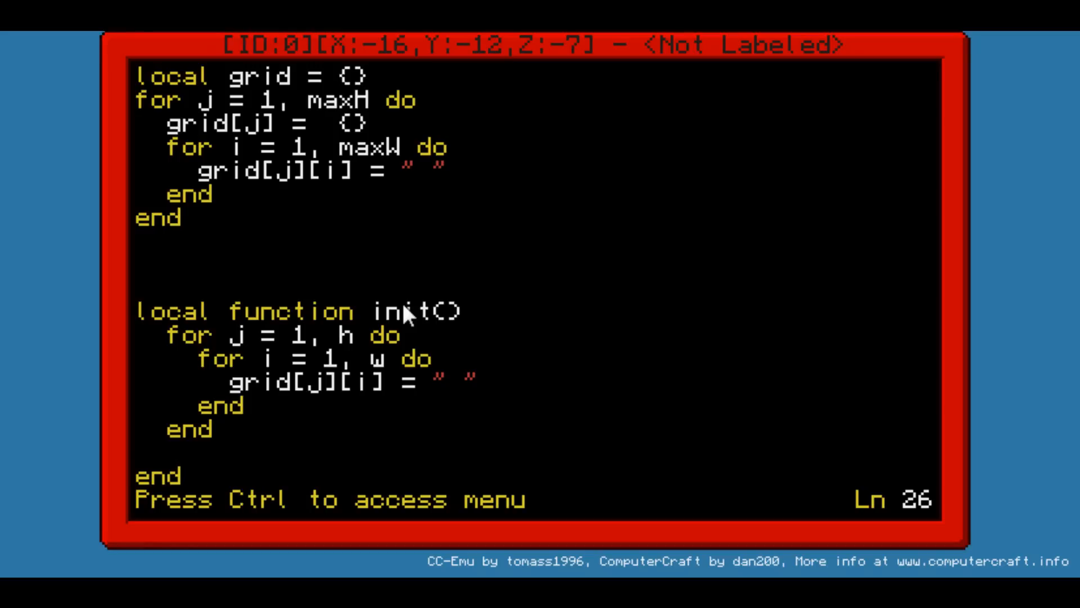
key(Enter)
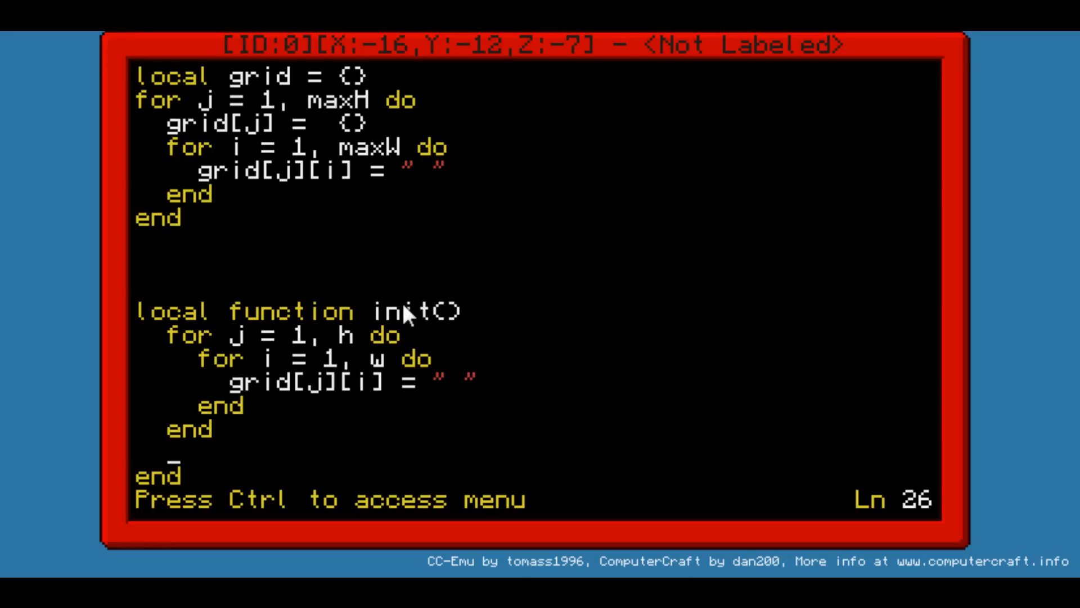
Step: Add 'for i = 1, num do' to init() with a 'repeat' block as its body
text(for i =)
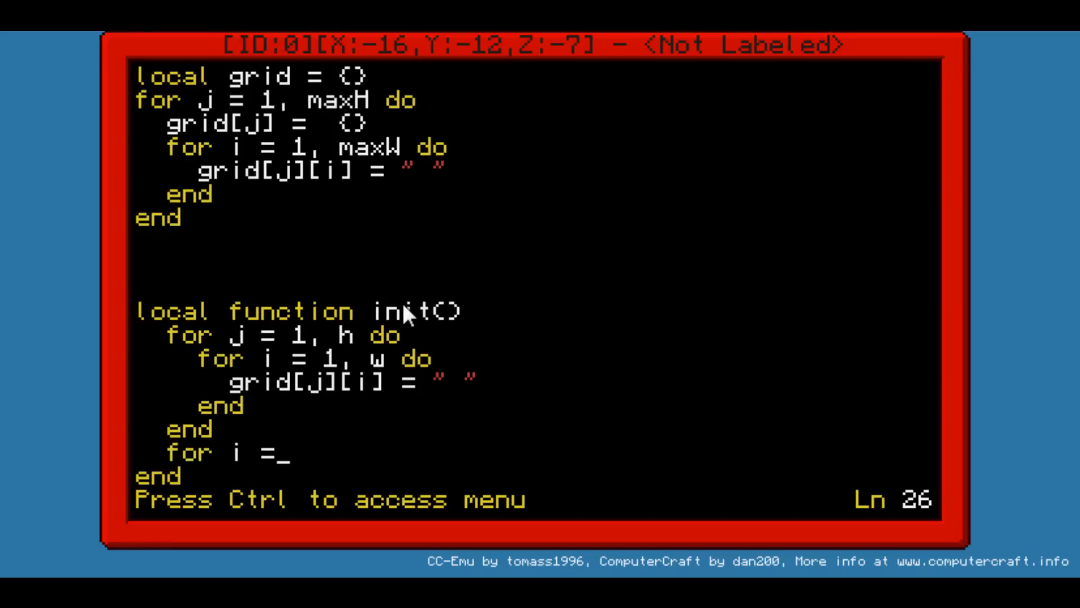
text(1, nu)
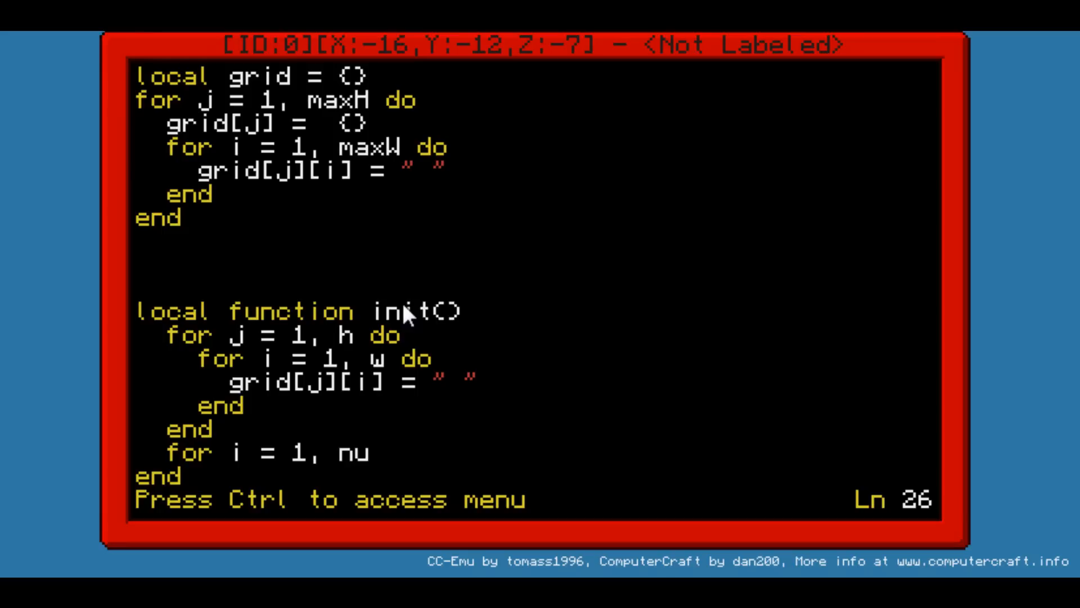
text(m do)
text(end)
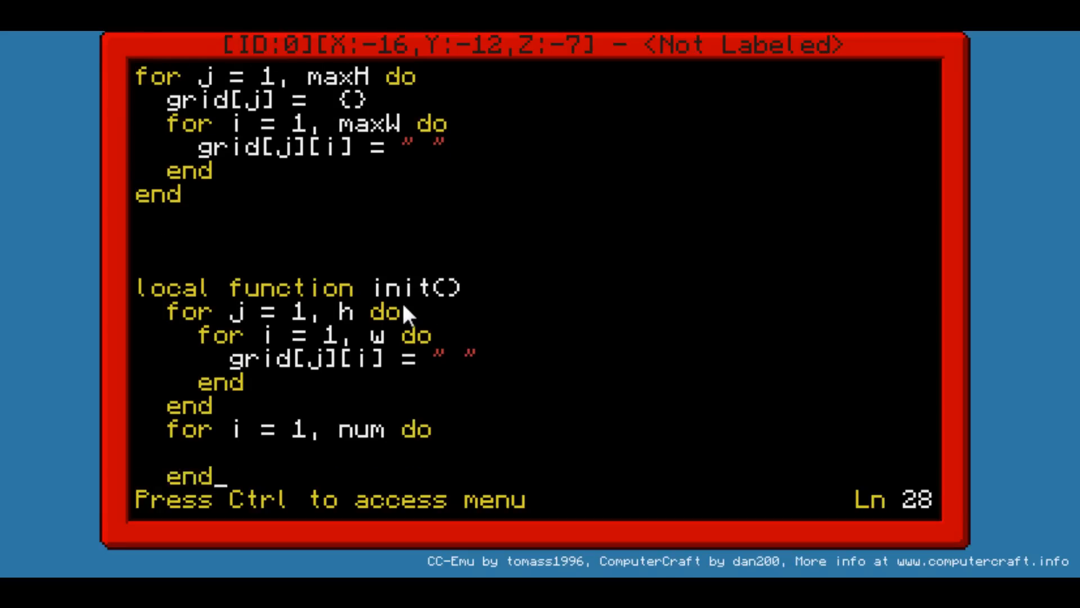
text(wj)
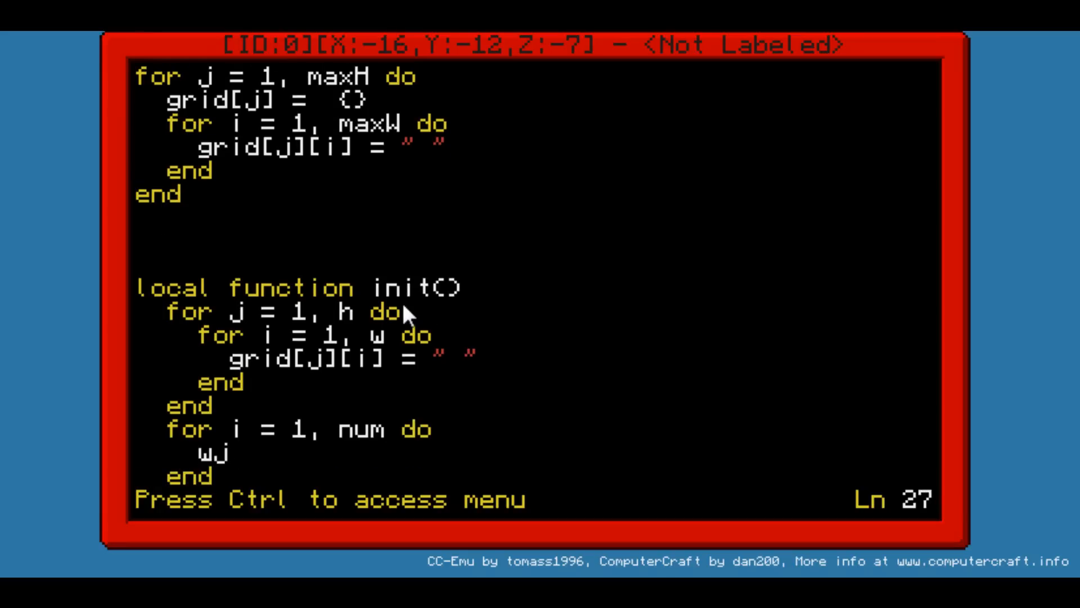
key(Backspace)
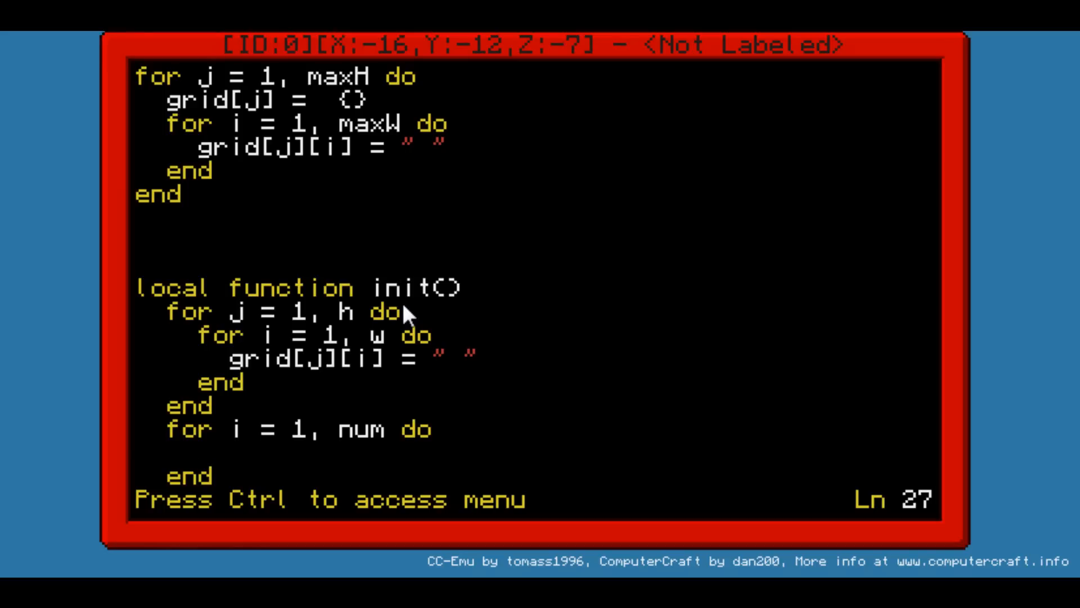
text(rep)
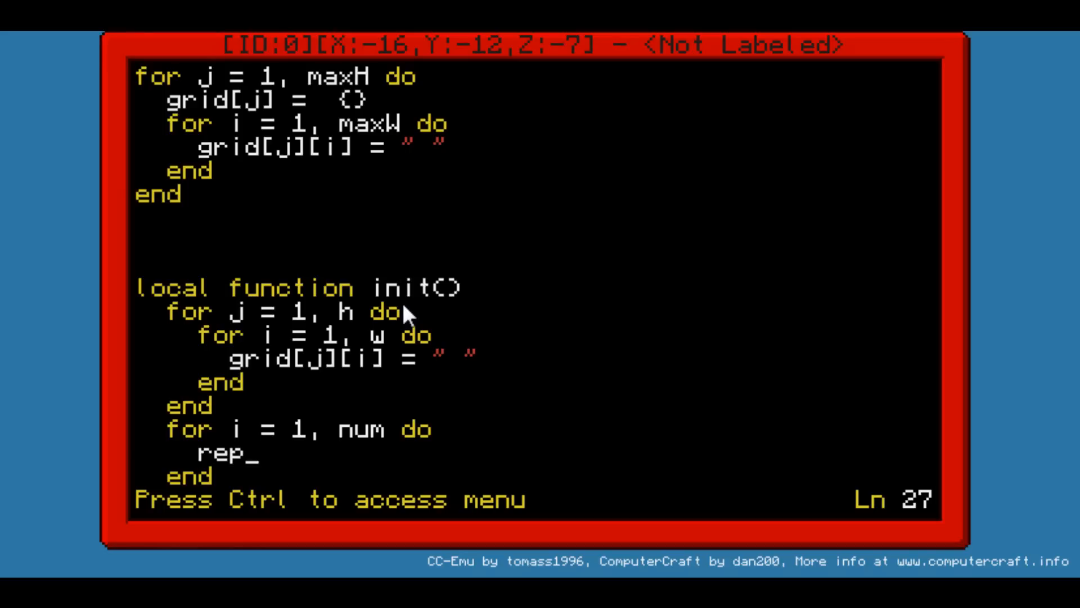
text(eat)
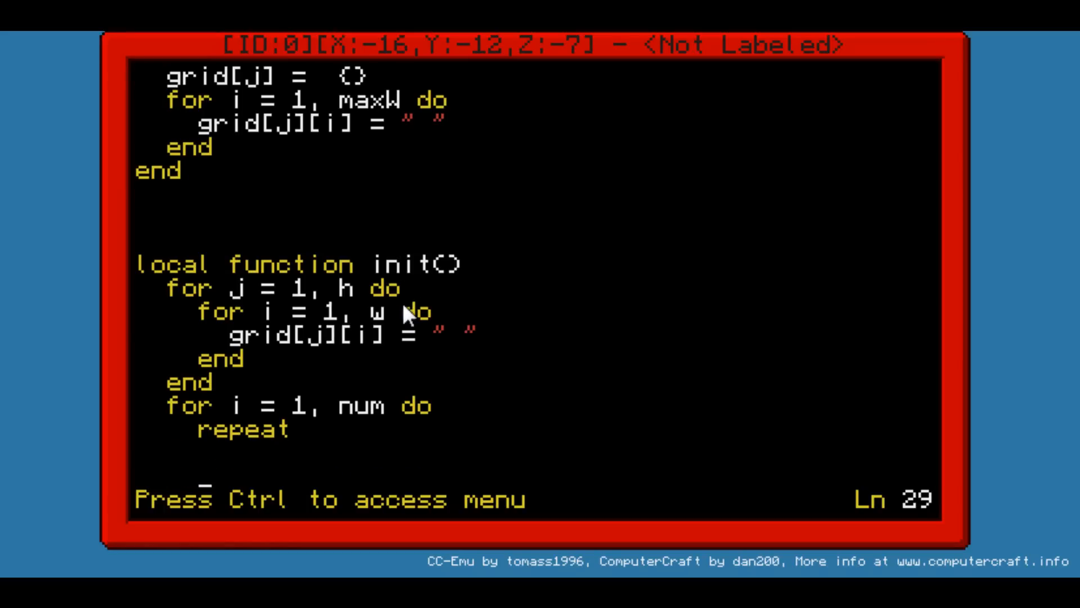
Step: Close the repeat block with 'until grid[y][x] = " "' and add a 'local x, y' declaration above it
text(until)
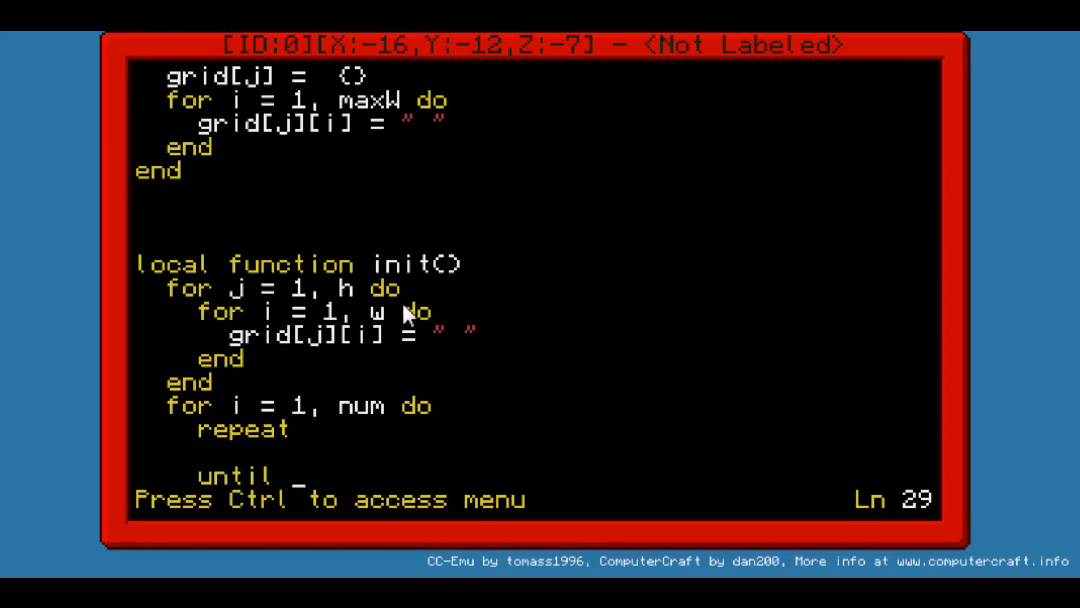
text(grid[)
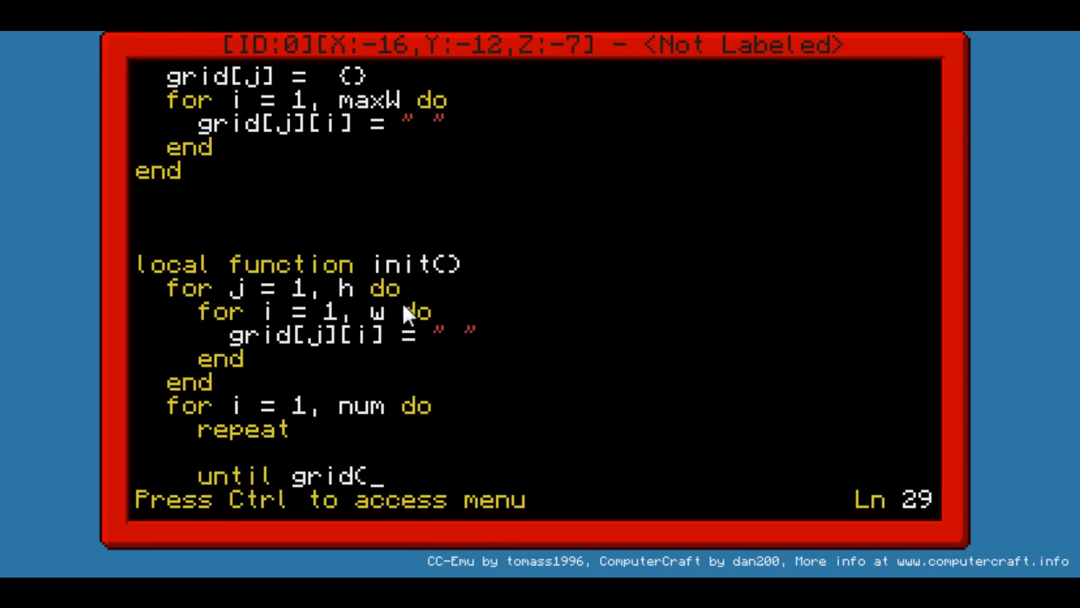
key(Backspace)
text([][)
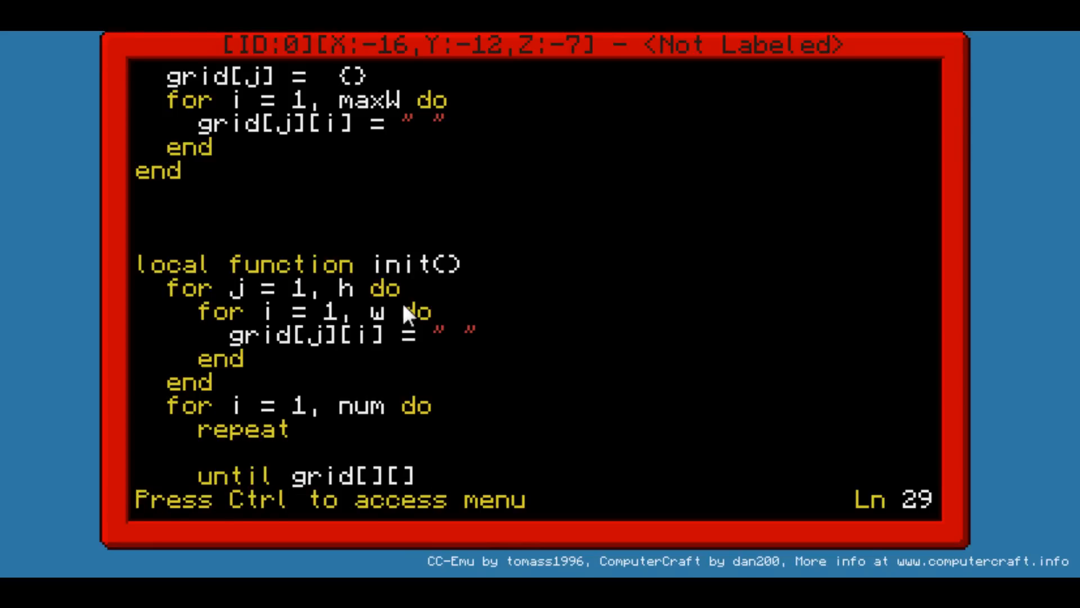
text(y)
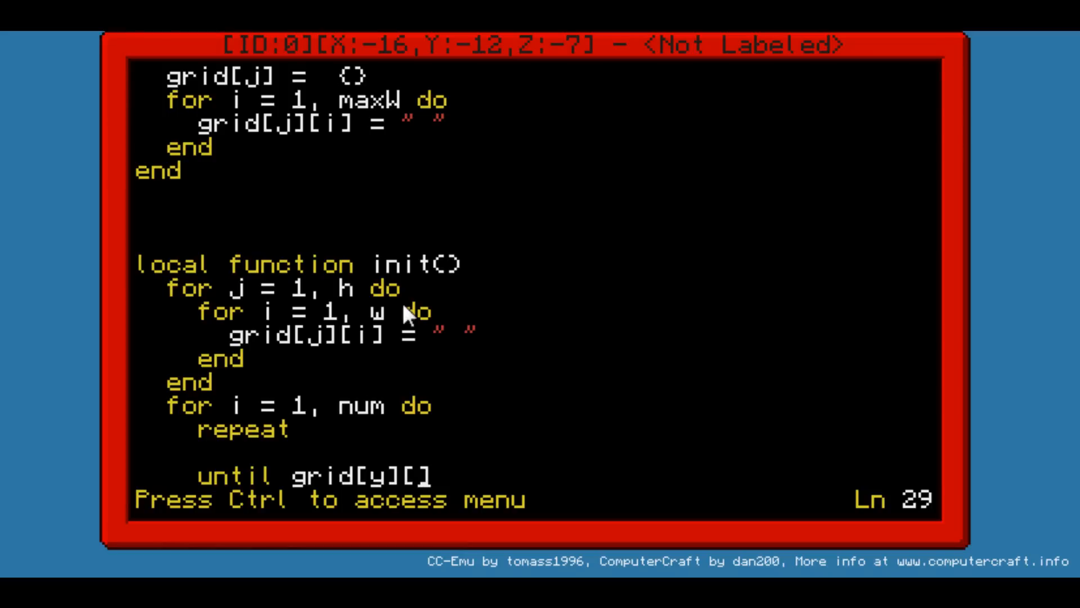
text(x])
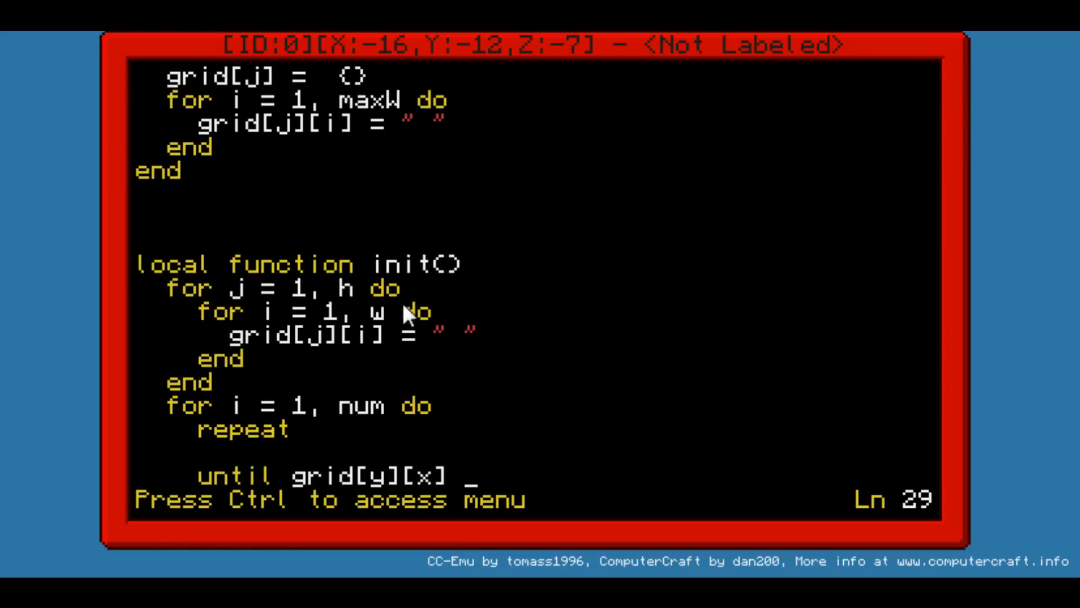
text(= " ")
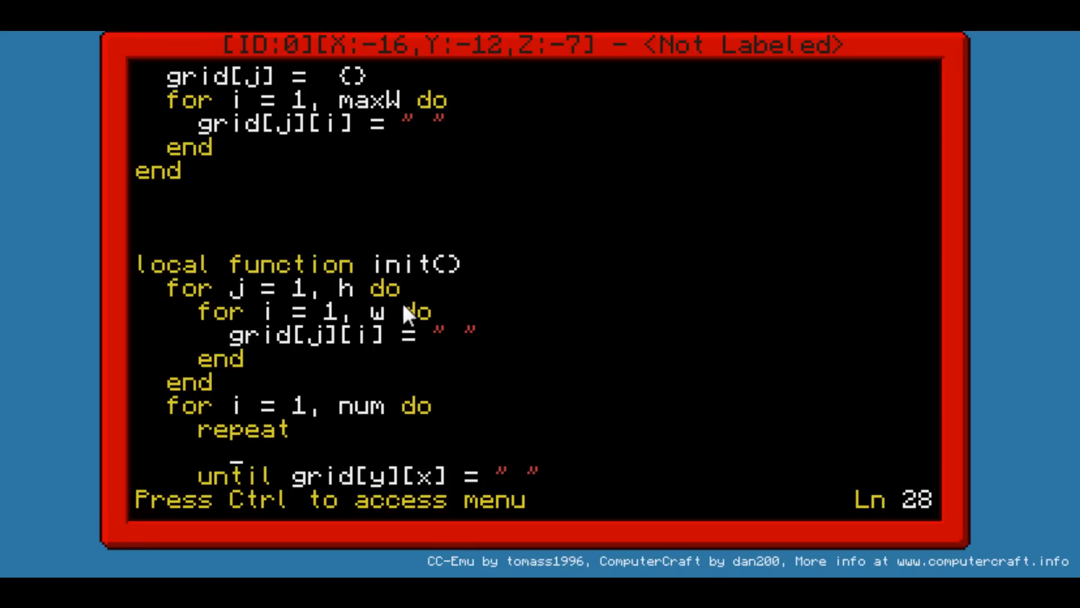
text(local x, y)
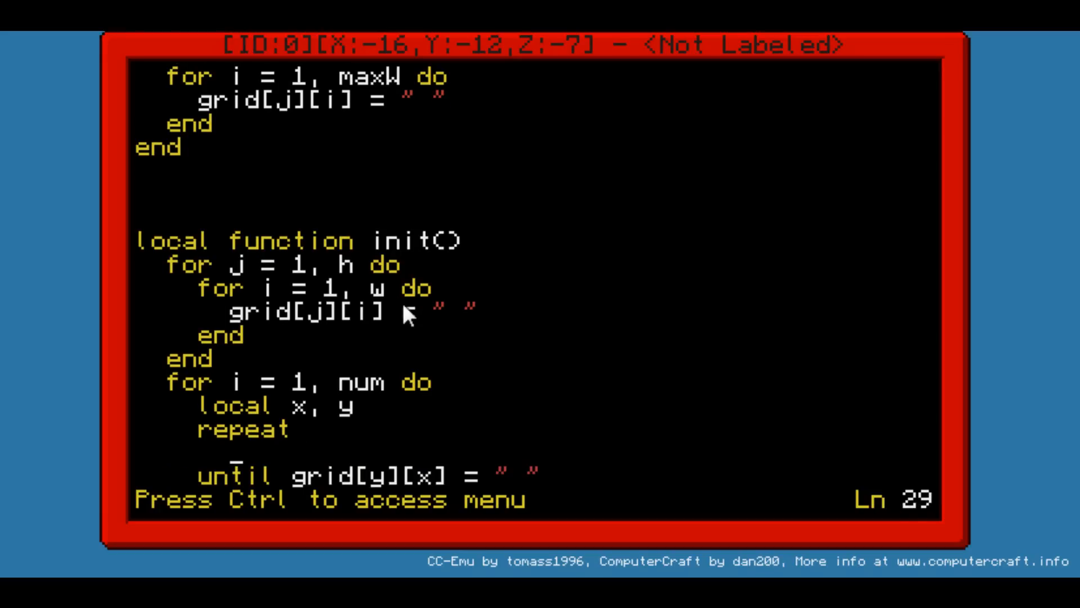
Step: Write 'x = math.random(1, w)' inside repeat and start the line 'y = math.random(1,'
text(x=)
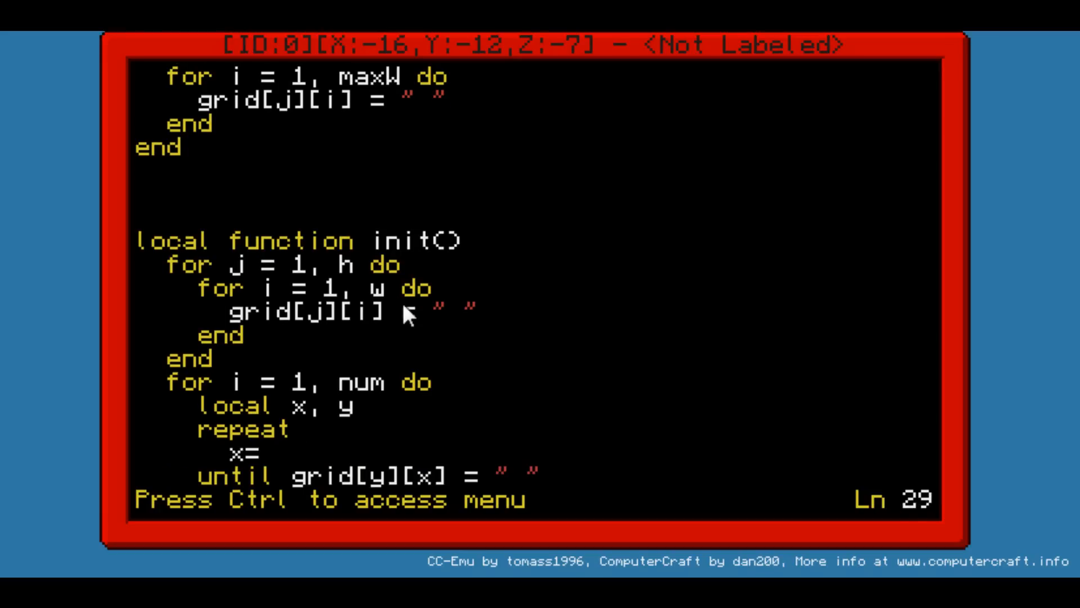
text(" ")
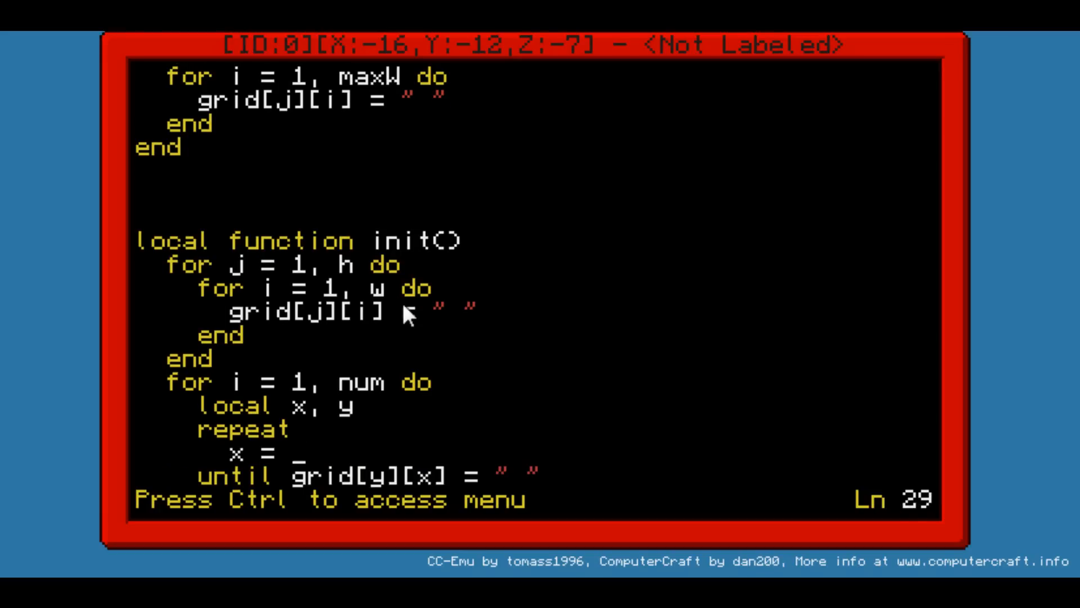
text(math.r)
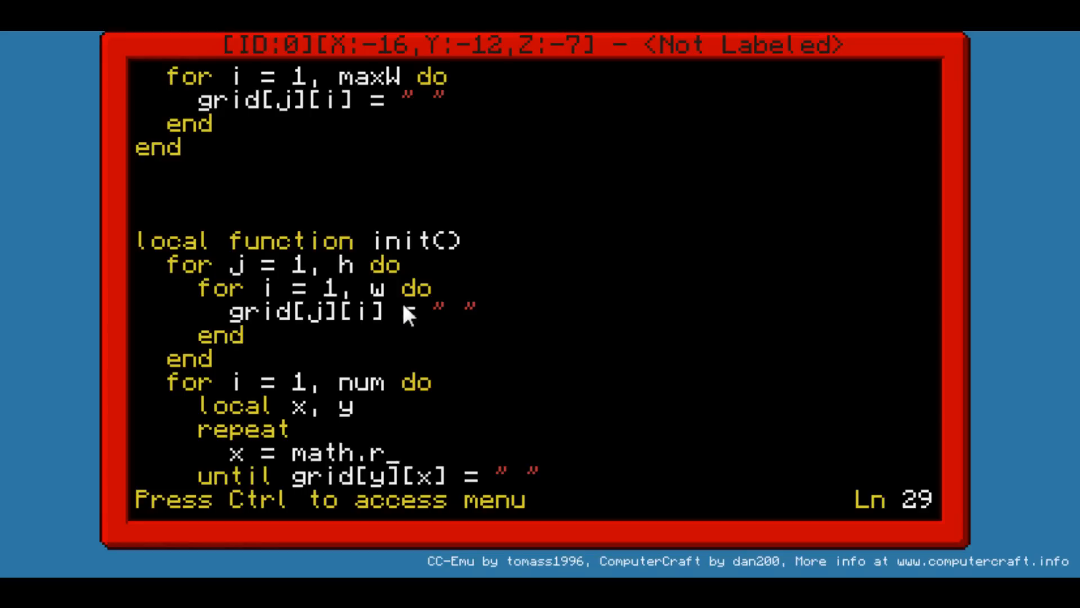
text(andom)
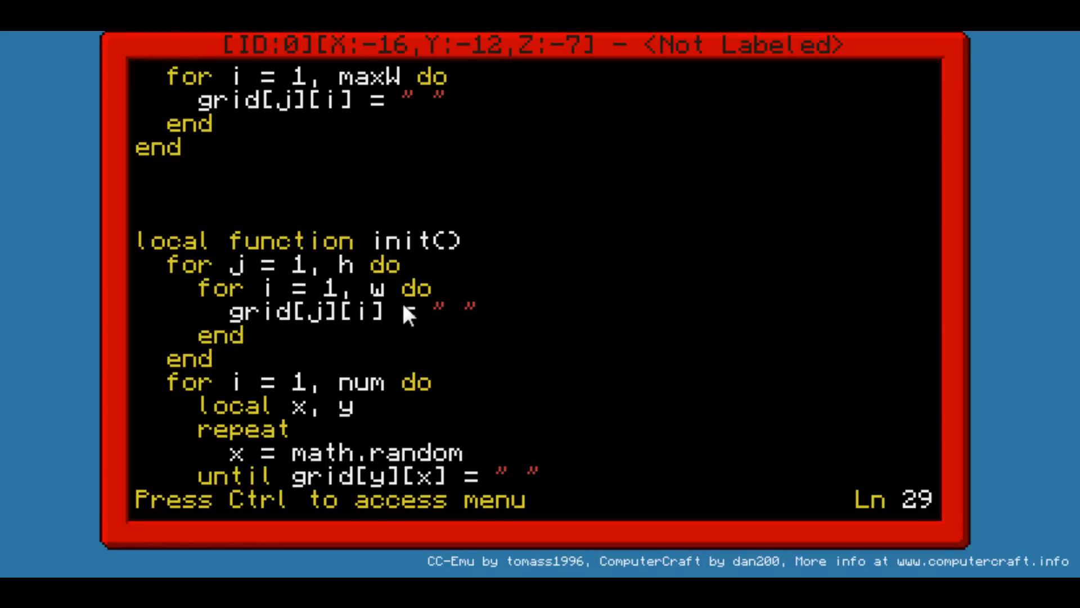
text(())
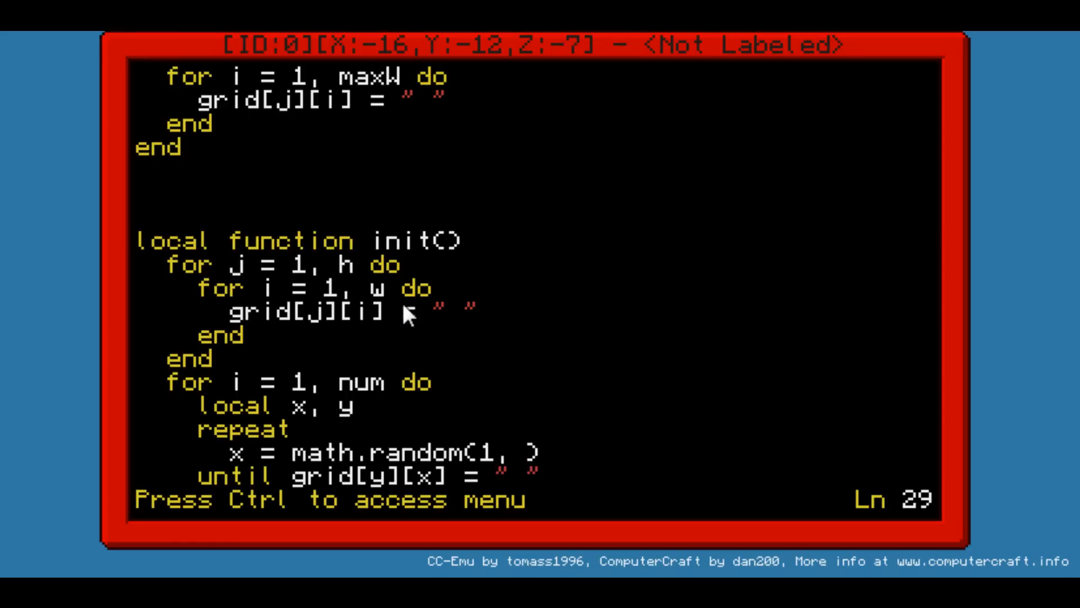
text(w))
text(y = math.)
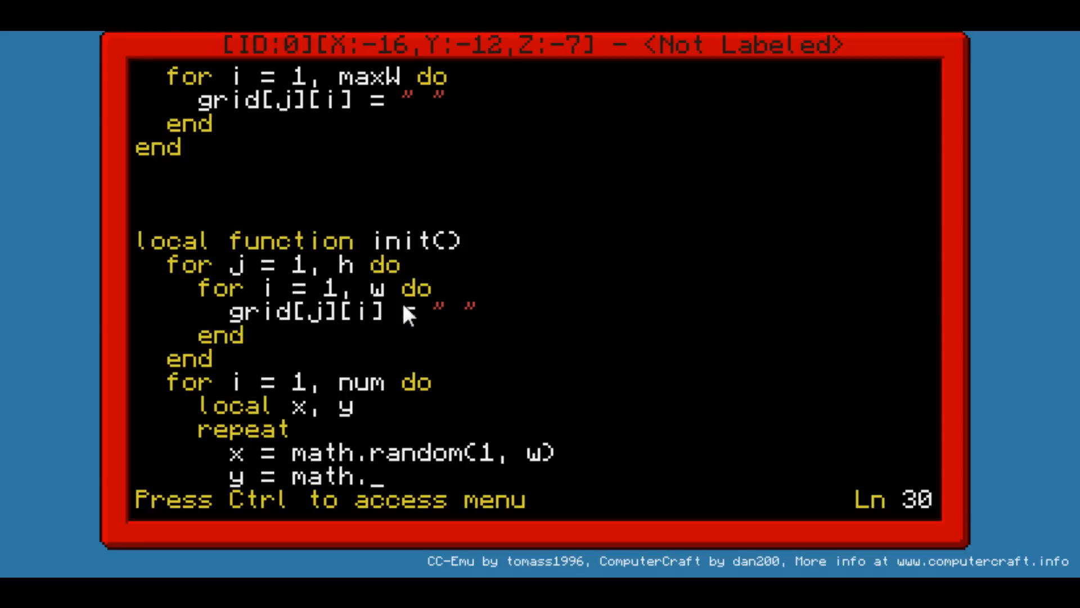
text(random)
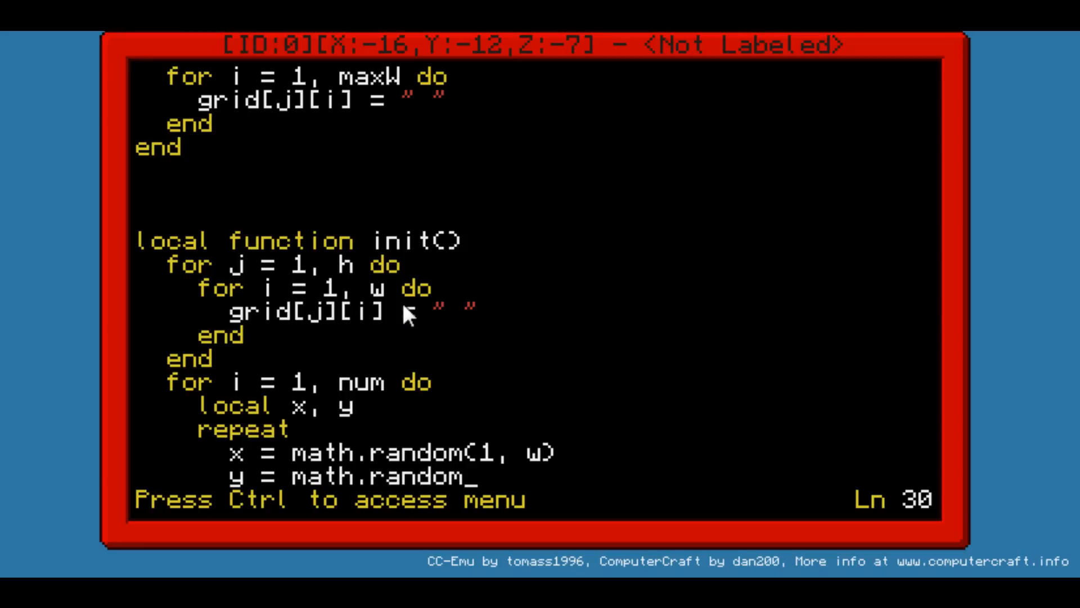
text((1,)
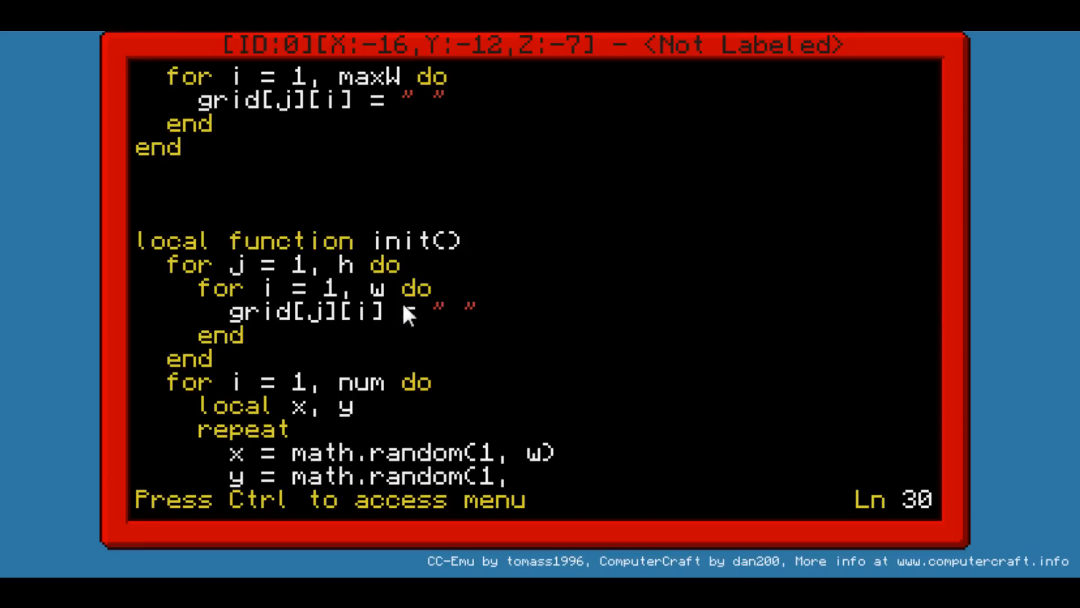